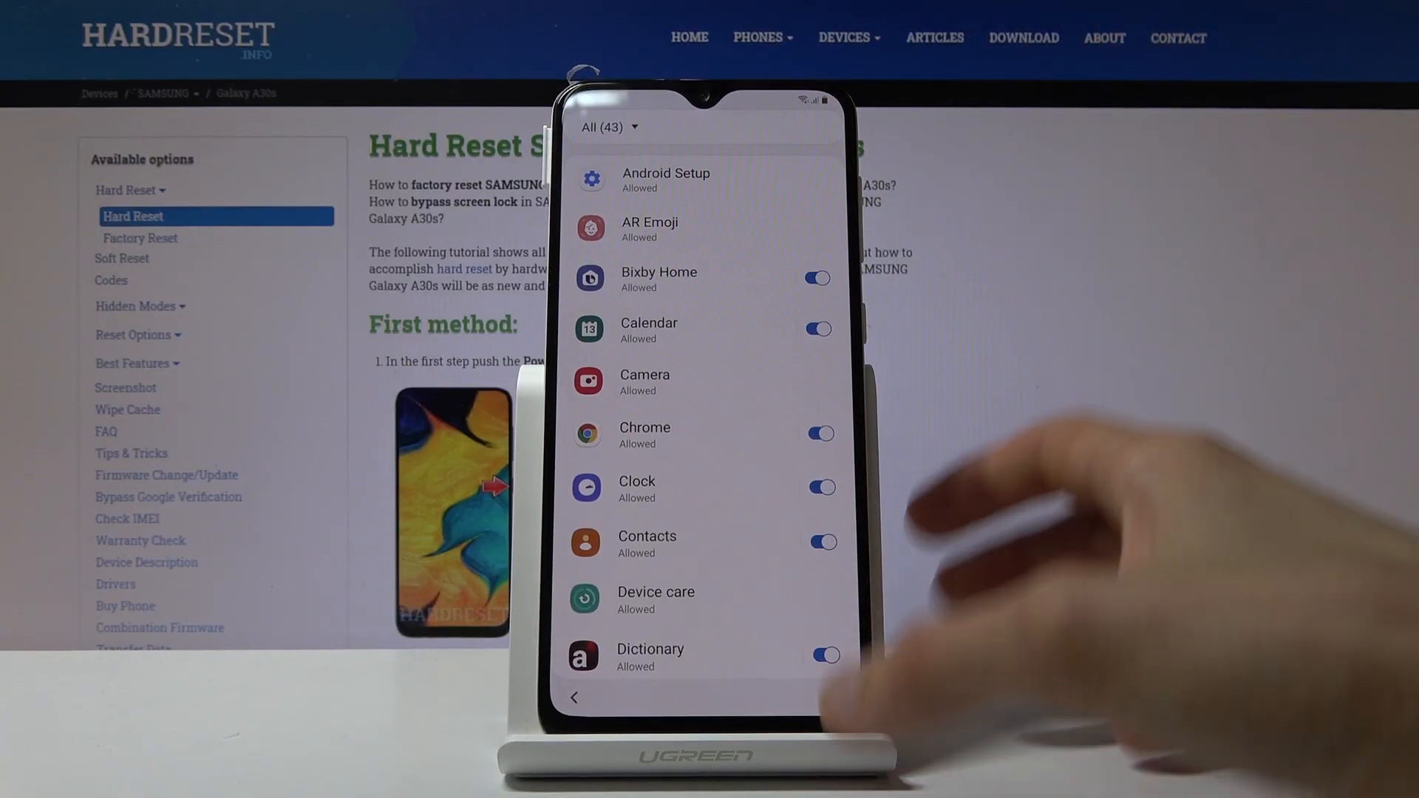
Step: Scroll through the app's notification categories before moving on to Chrome's welcome screen
scroll("down", 3)
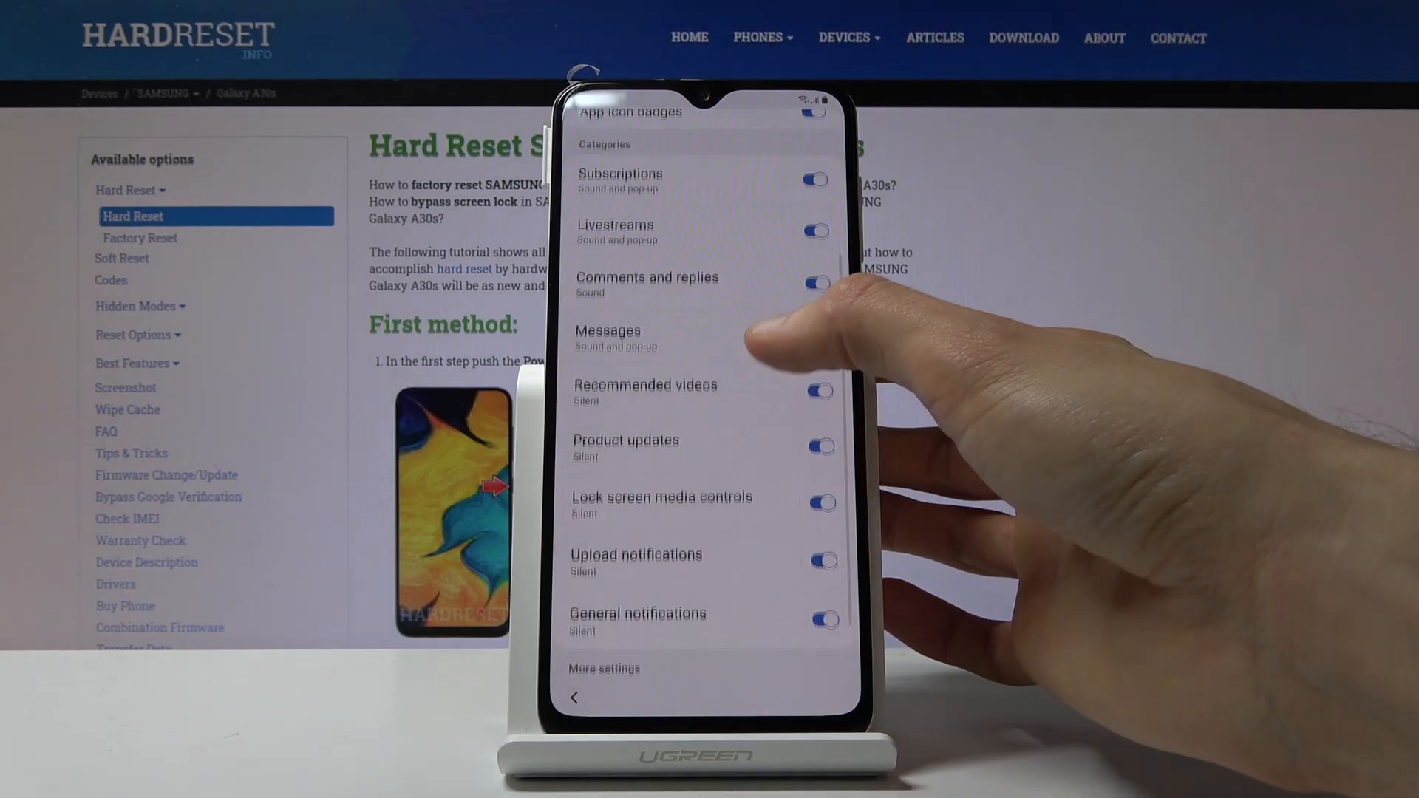
scroll("up", 3)
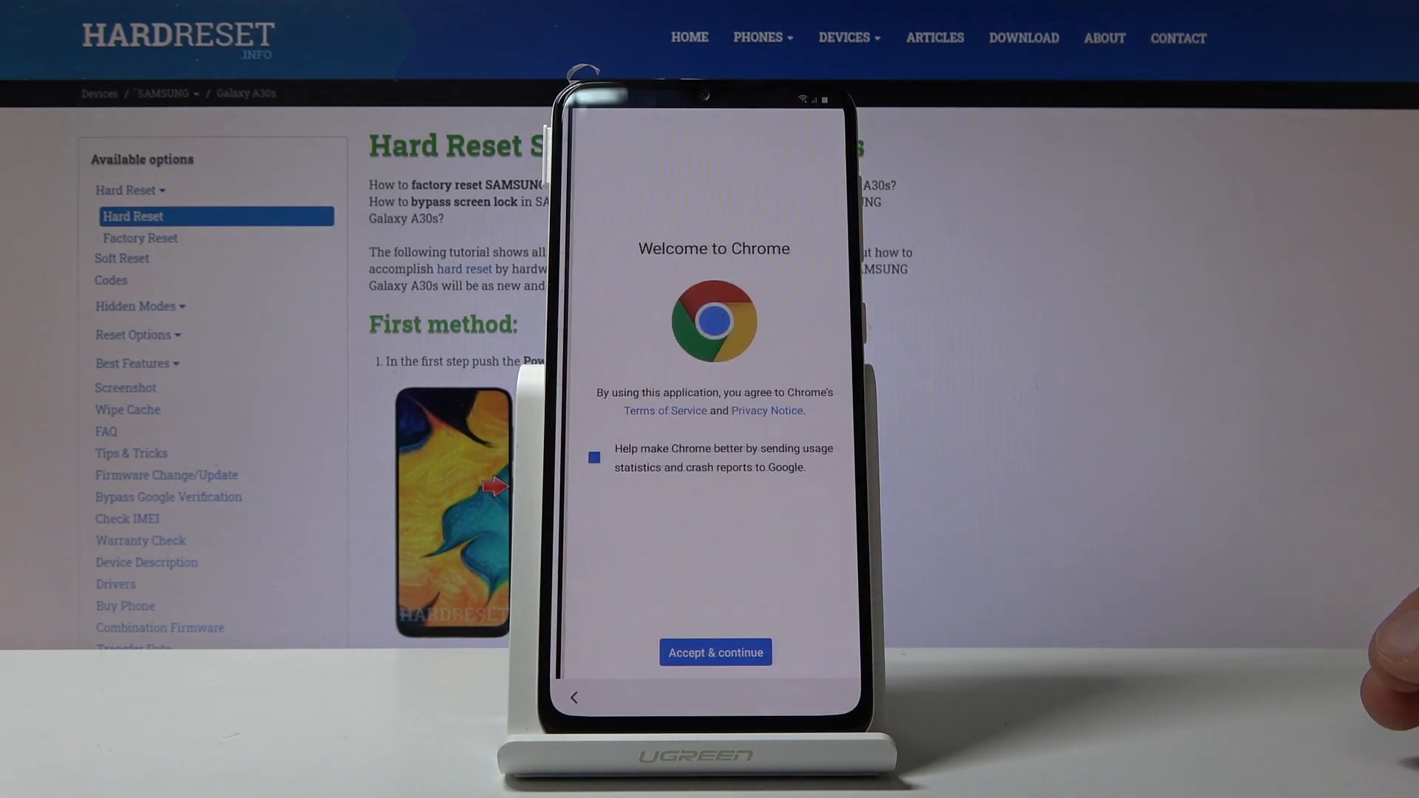
Step: Accept Chrome's terms and continue past its setup screens
left_click(593, 457)
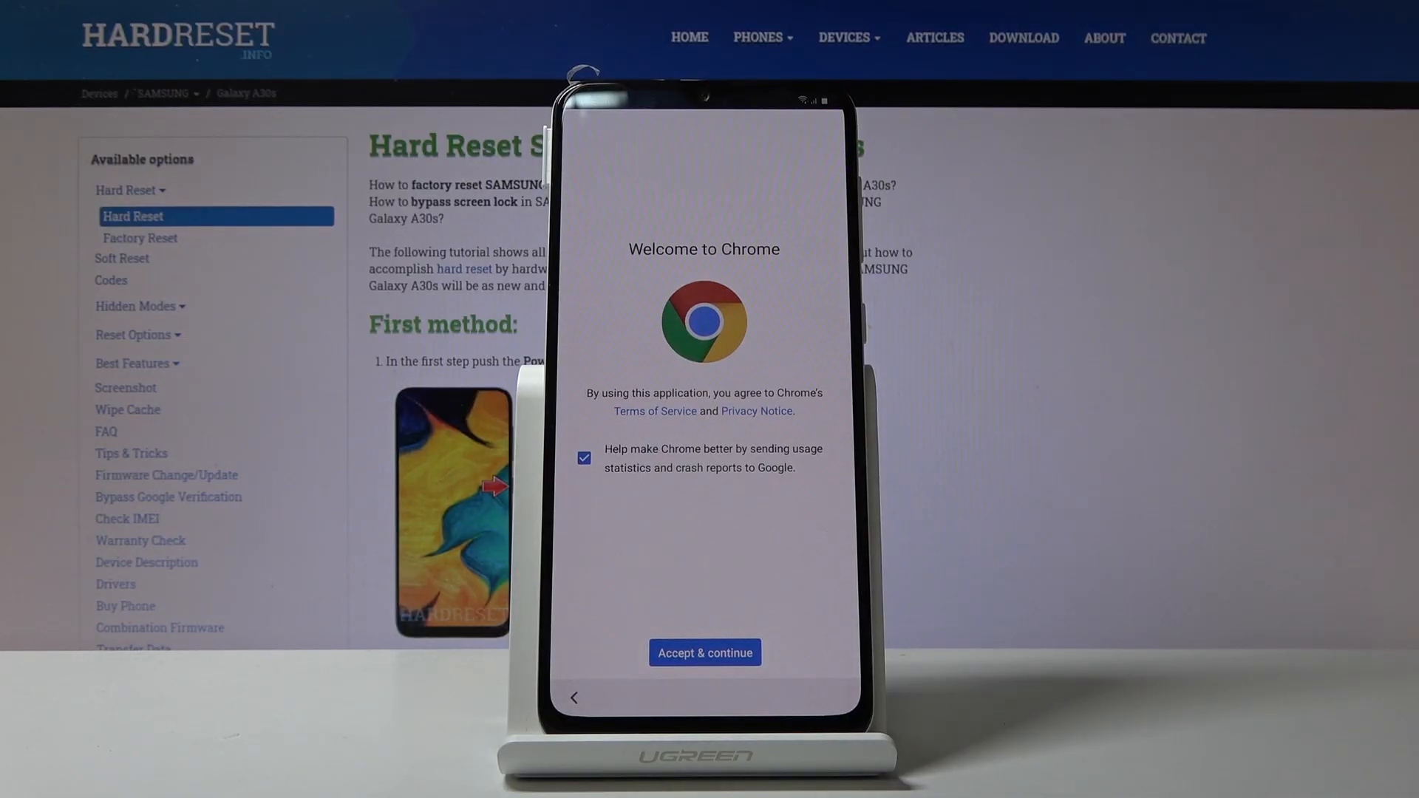
left_click(704, 652)
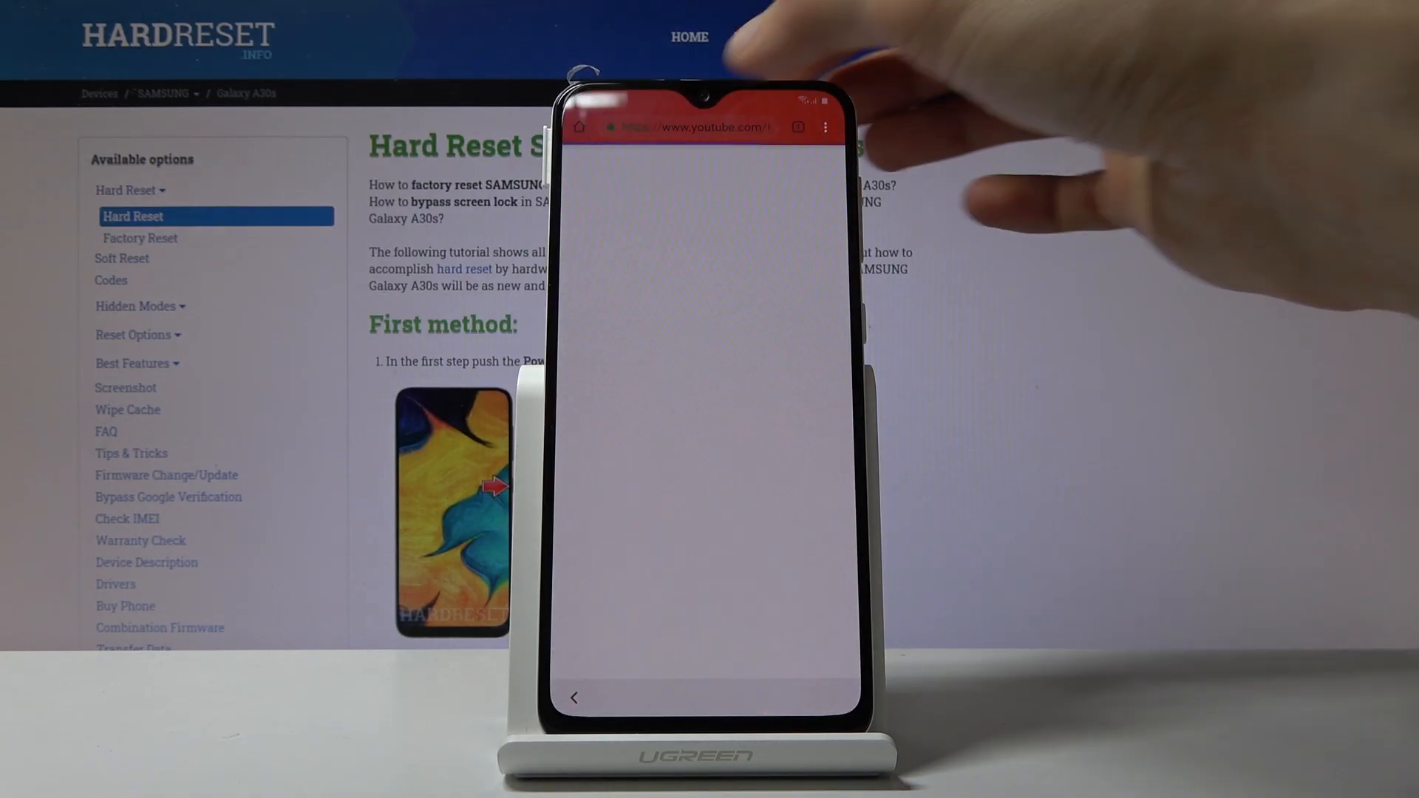
Step: Enter hardreset.info in the address bar and load the site
left_click(693, 127)
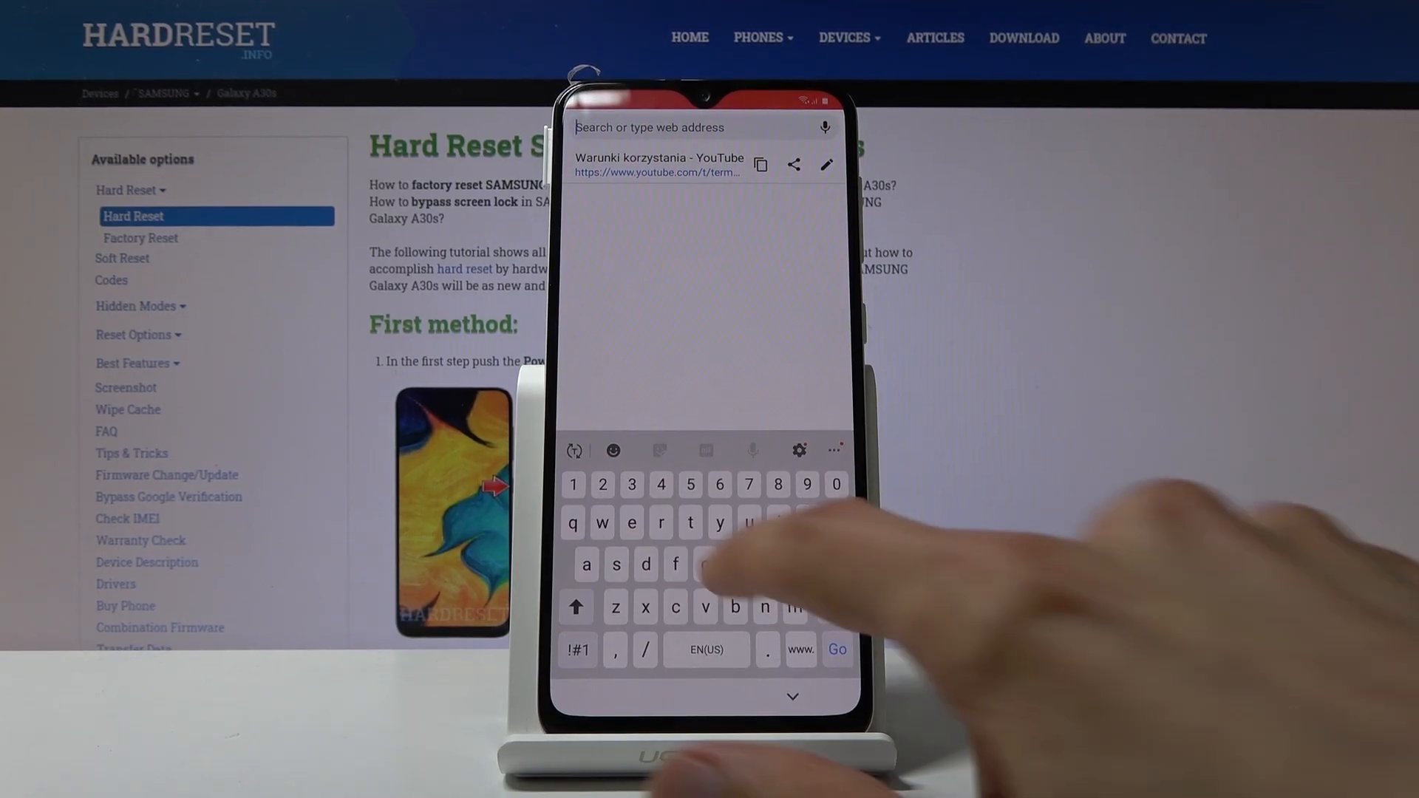
type("hard")
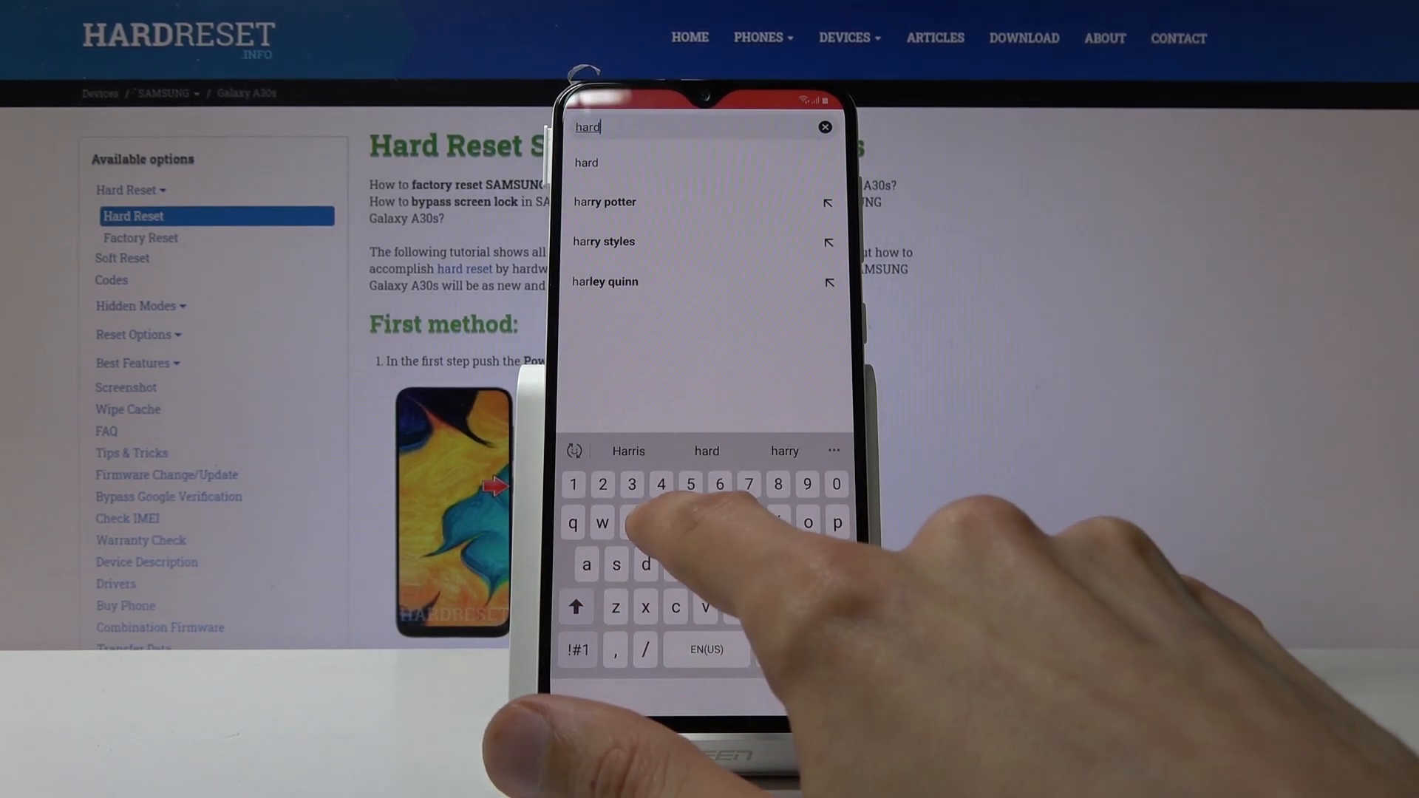
type("reset.info")
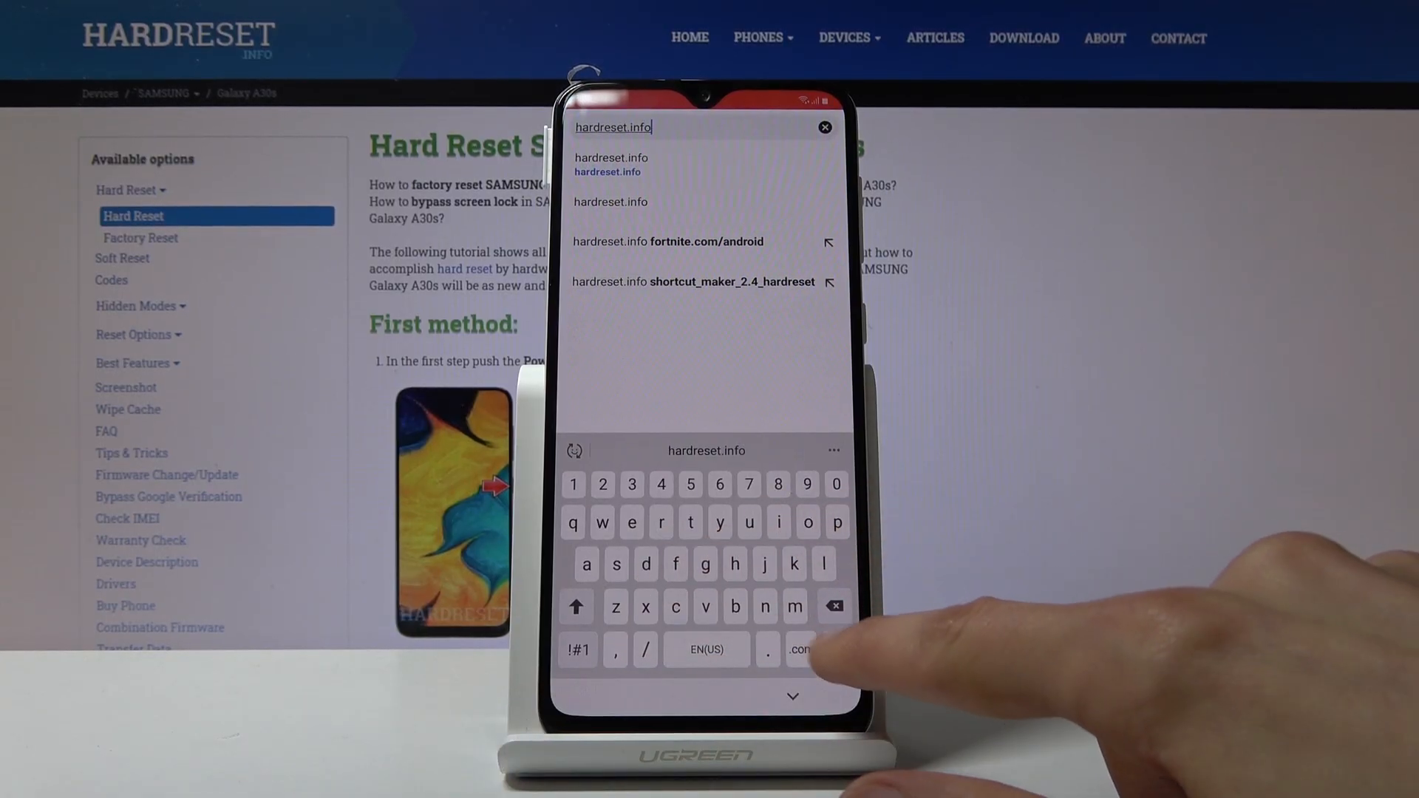
left_click(610, 157)
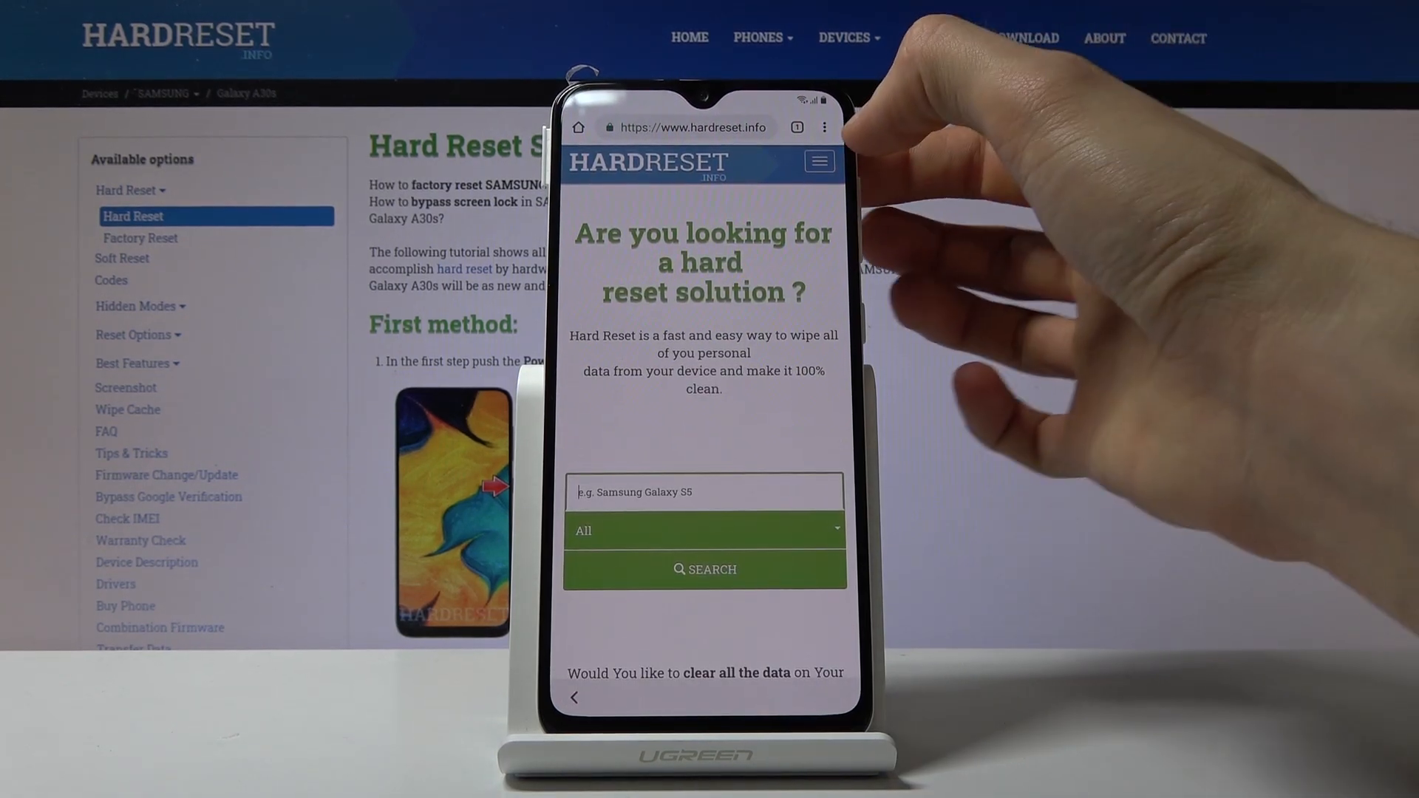
Step: Go to hardreset.info's Download section from the site's navigation menu
left_click(818, 161)
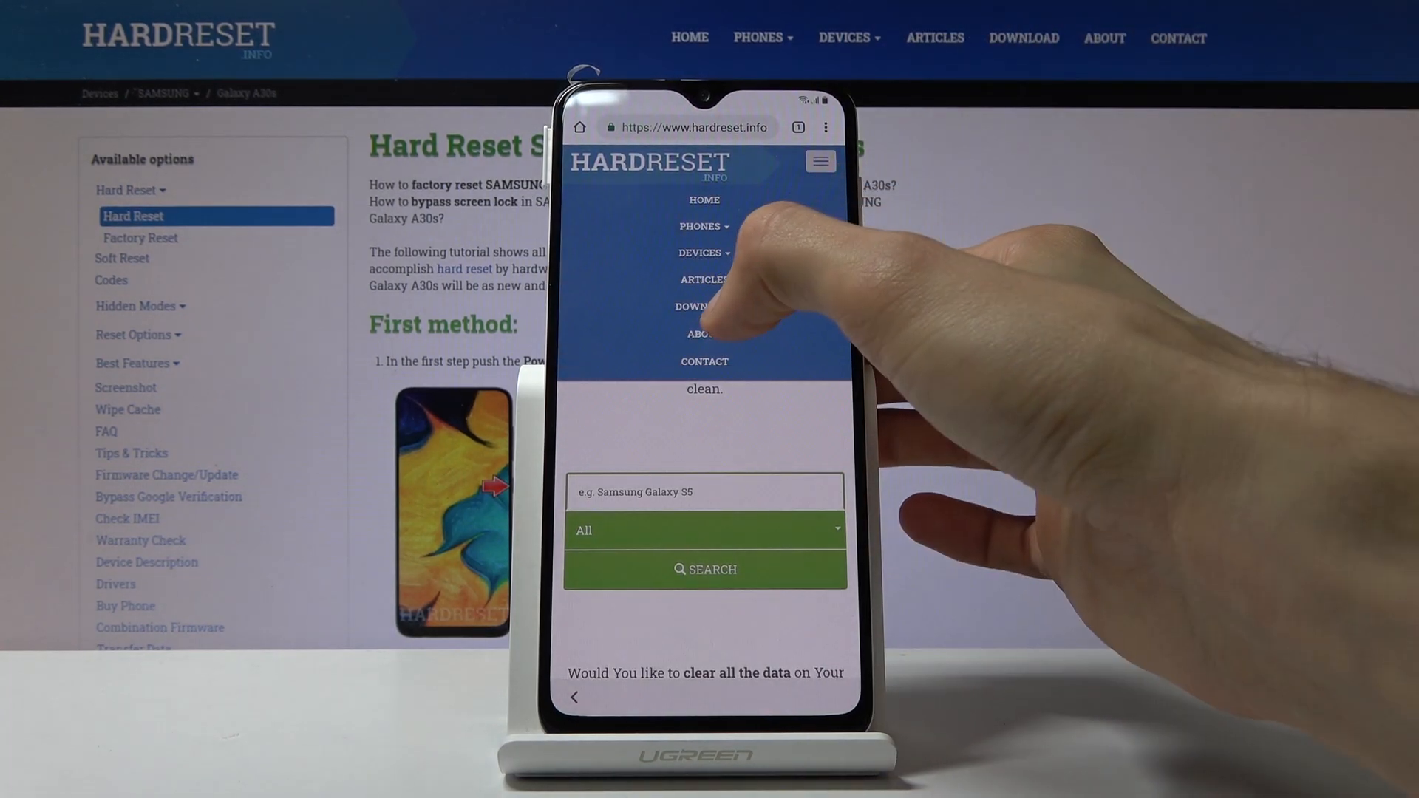
left_click(704, 306)
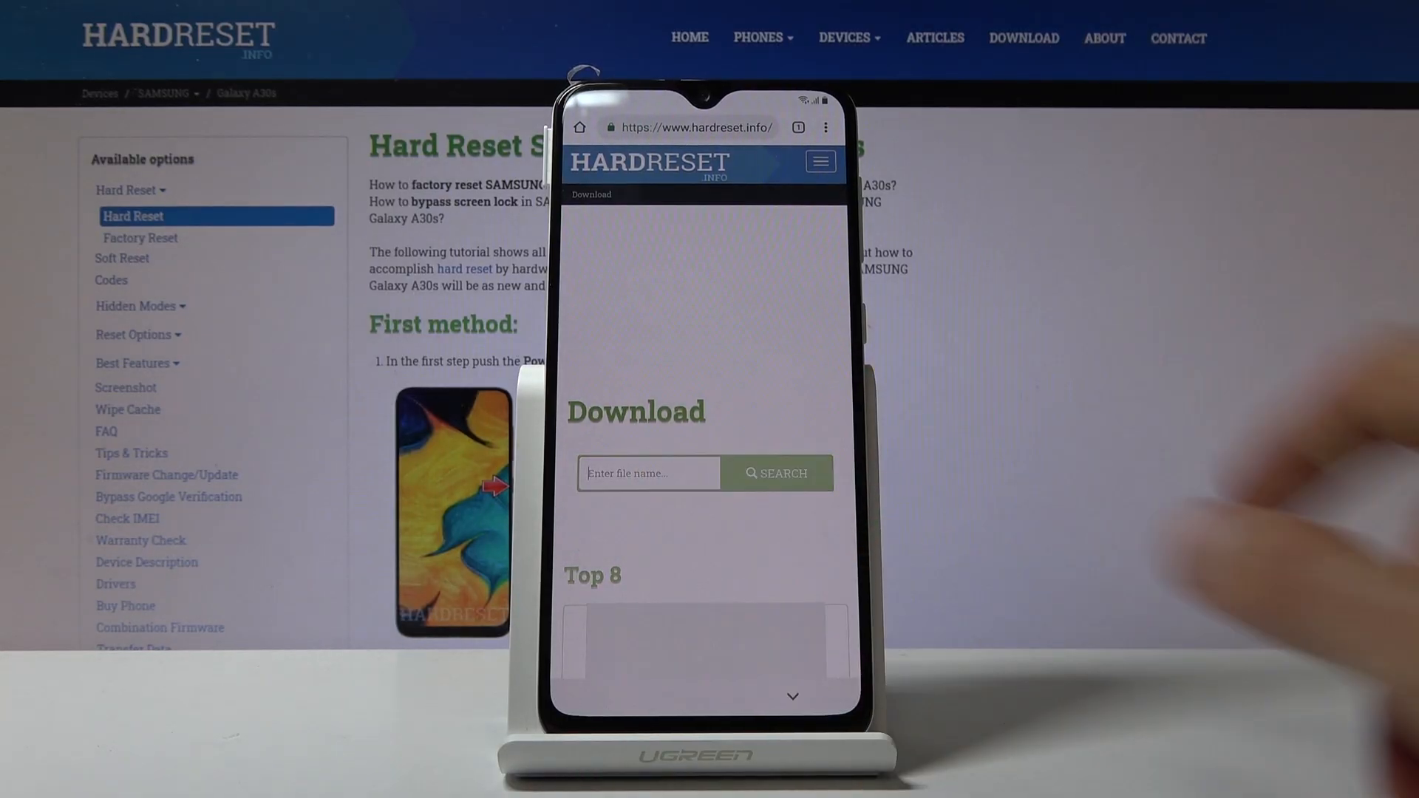
Step: Search the download page for Android 8 and find the FRP Bypass result
left_click(648, 473)
type("Android")
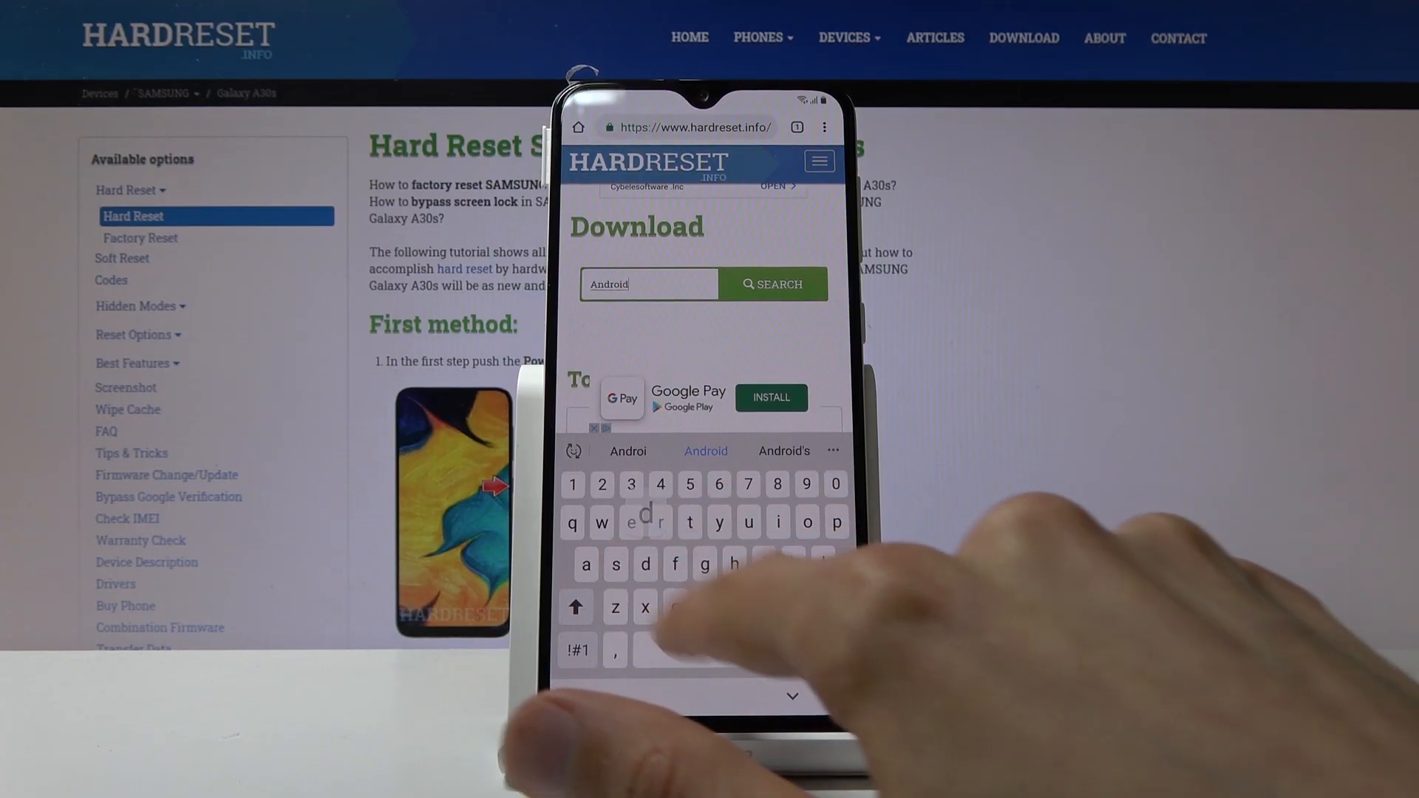
type("8")
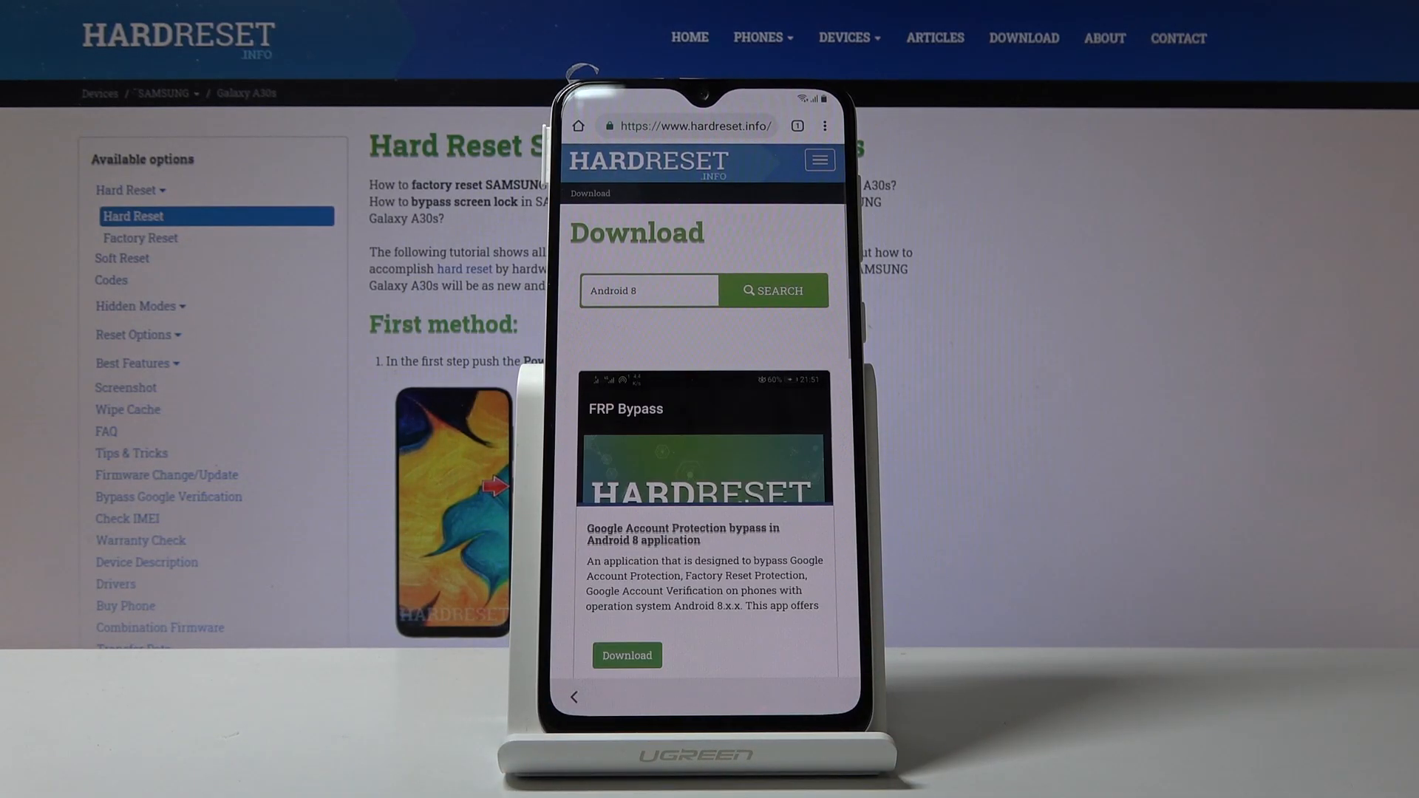
scroll("down", 3)
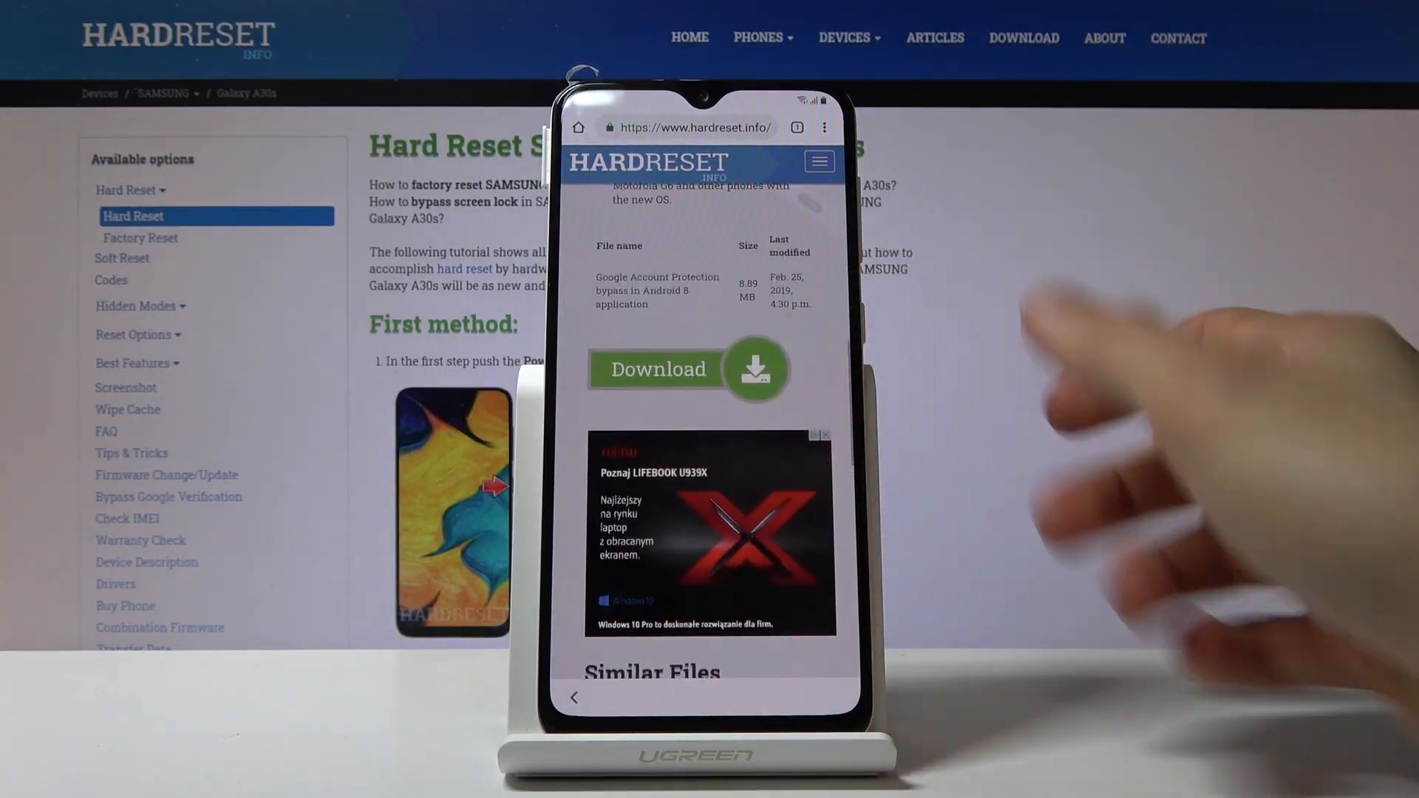
Step: Download the FRP_bypass_v8.0 APK, allowing file access and keeping it despite the warning
left_click(658, 368)
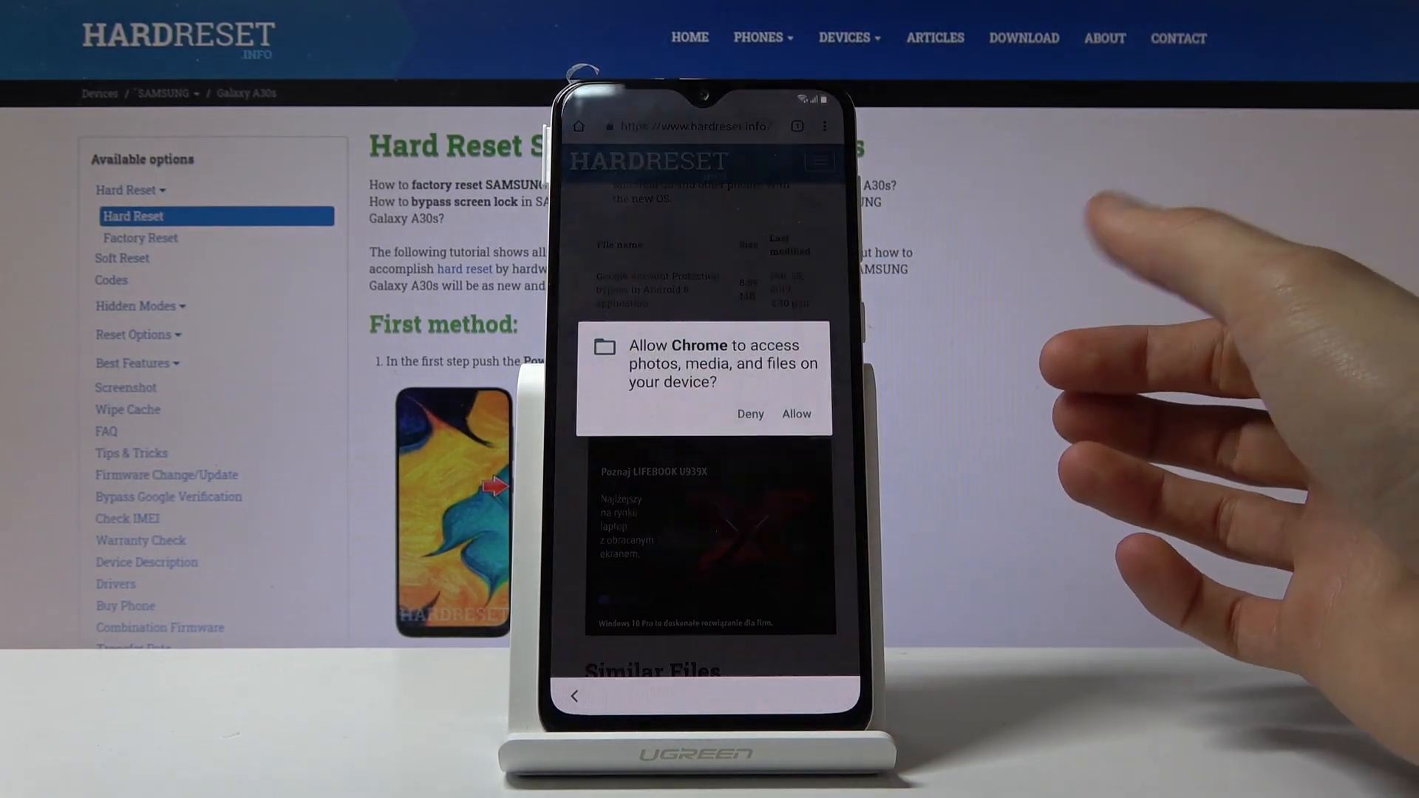
left_click(794, 414)
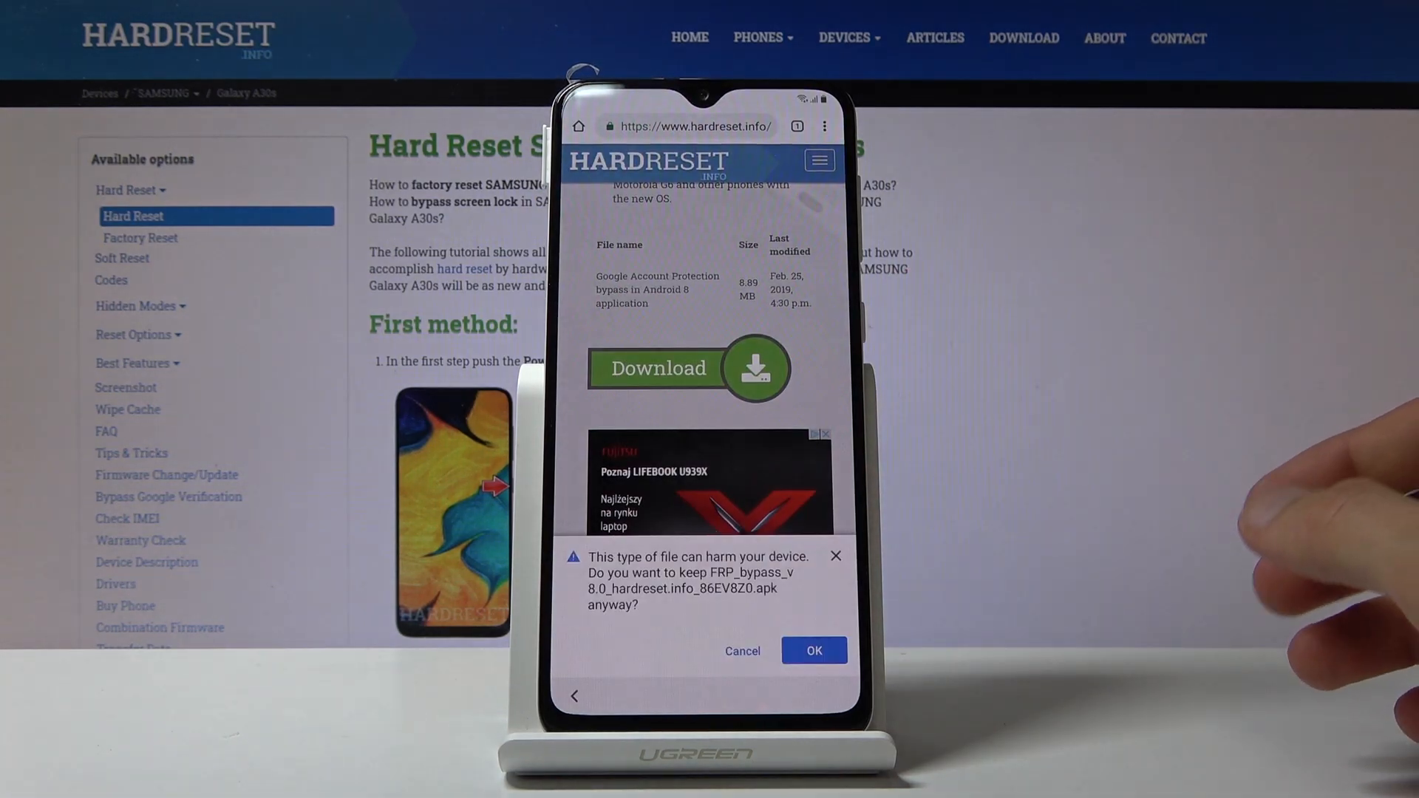
left_click(811, 650)
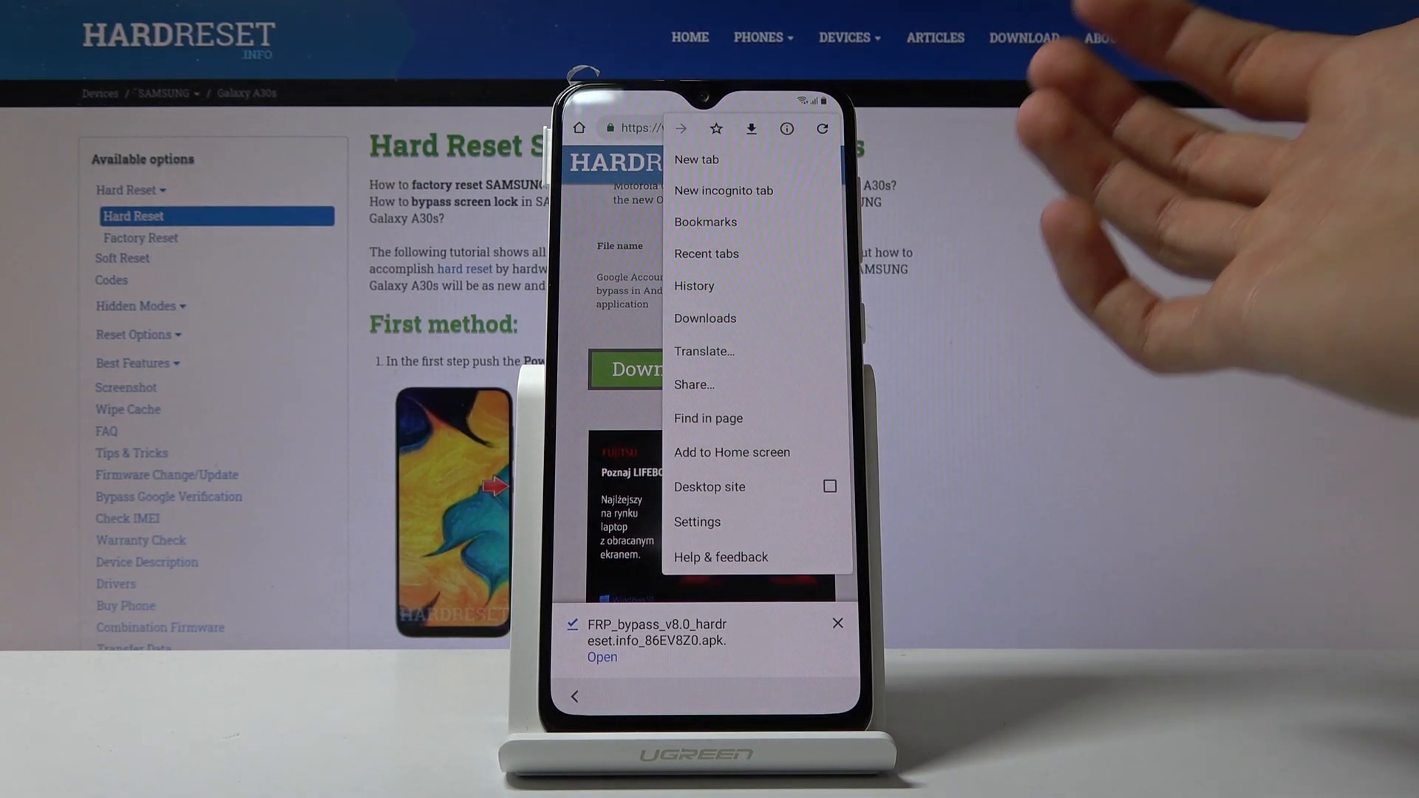
Step: Delete the downloaded FRP_bypass APK from Chrome's Downloads list and return to the file page
left_click(705, 318)
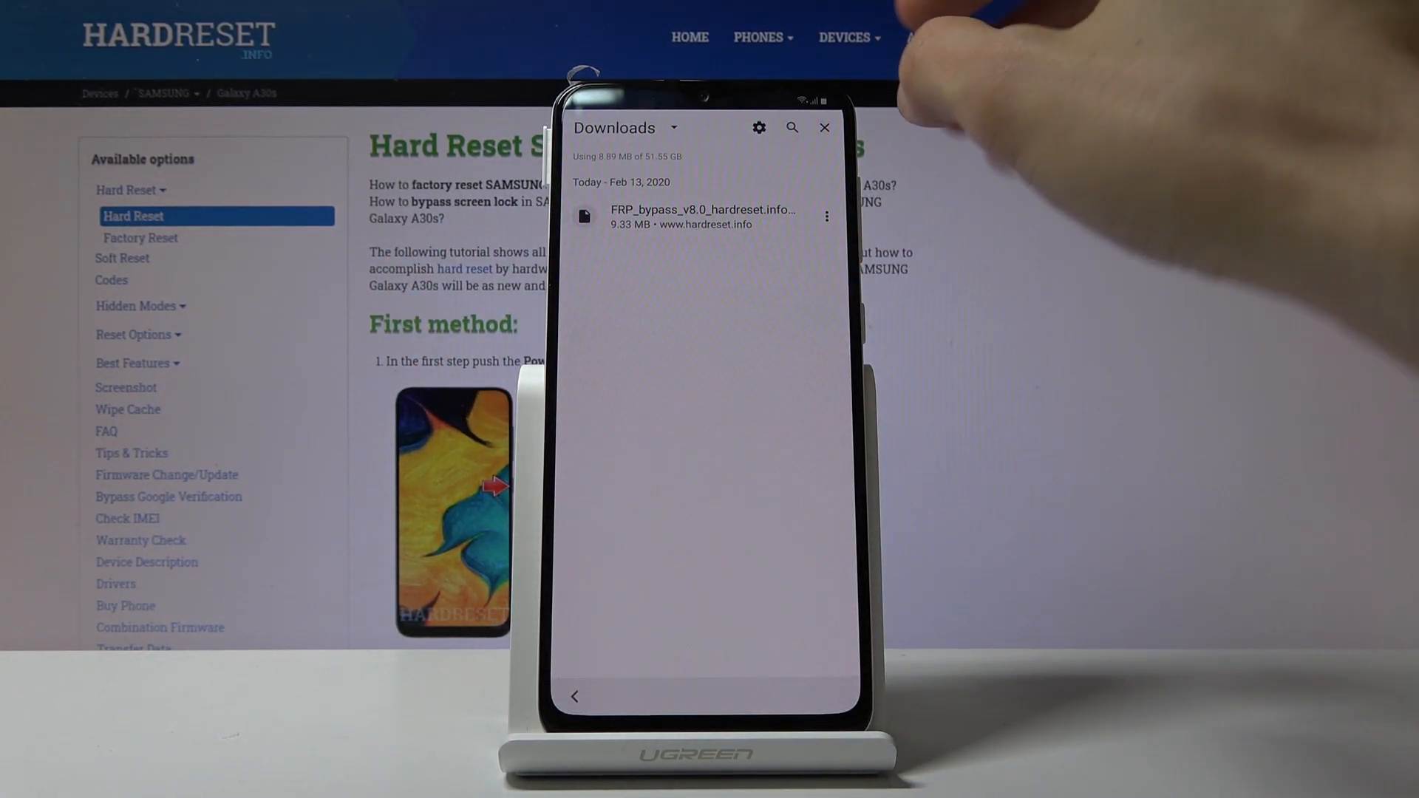
left_click(825, 215)
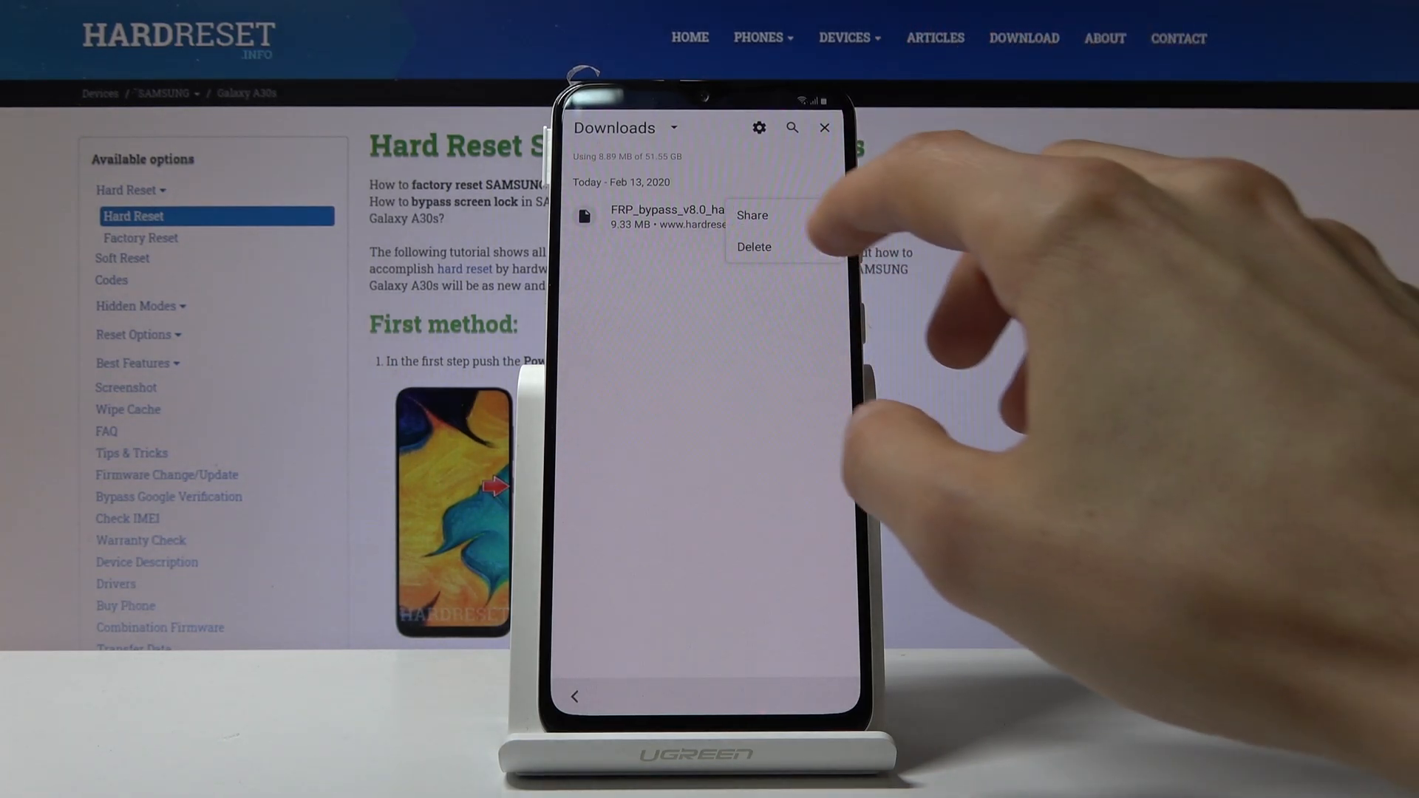
left_click(754, 246)
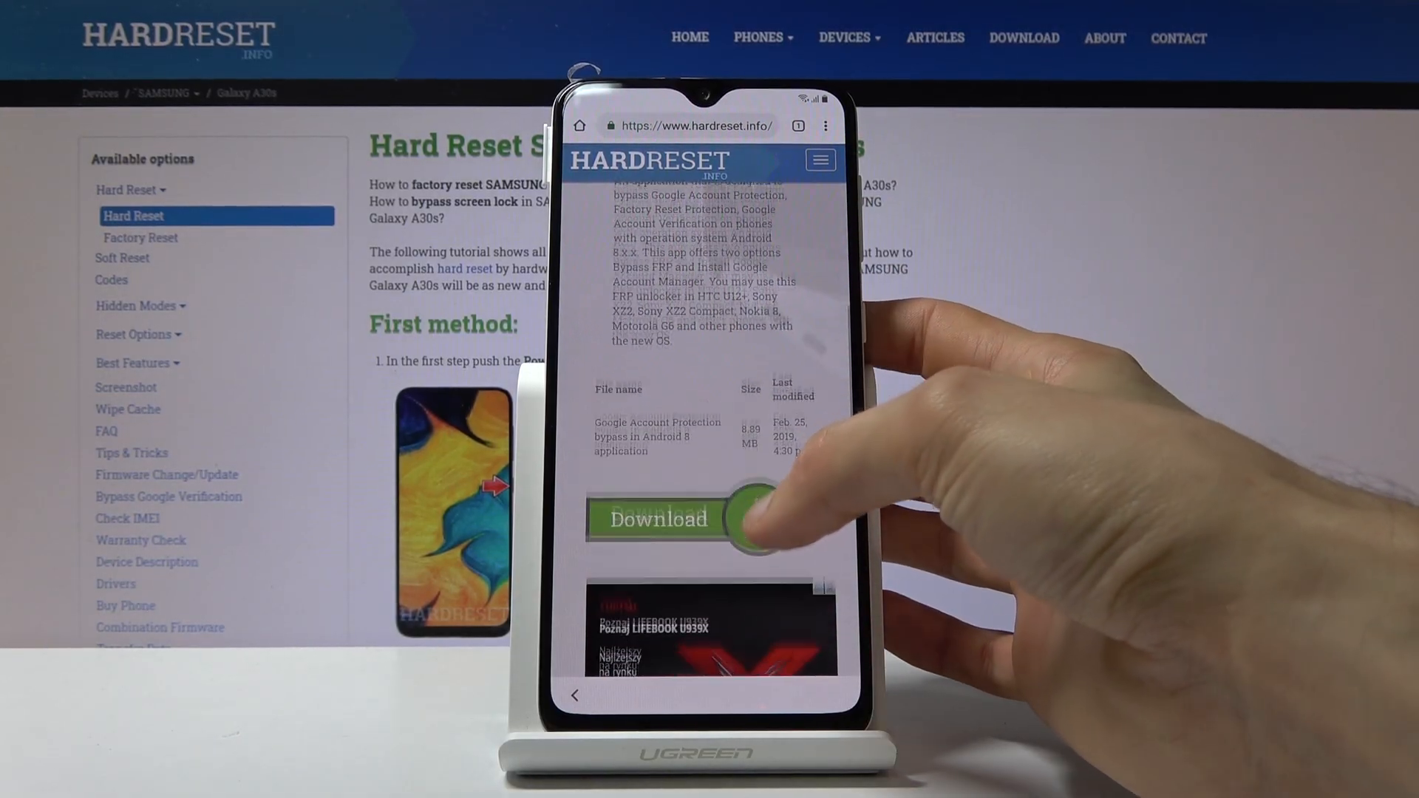
scroll("up", 3)
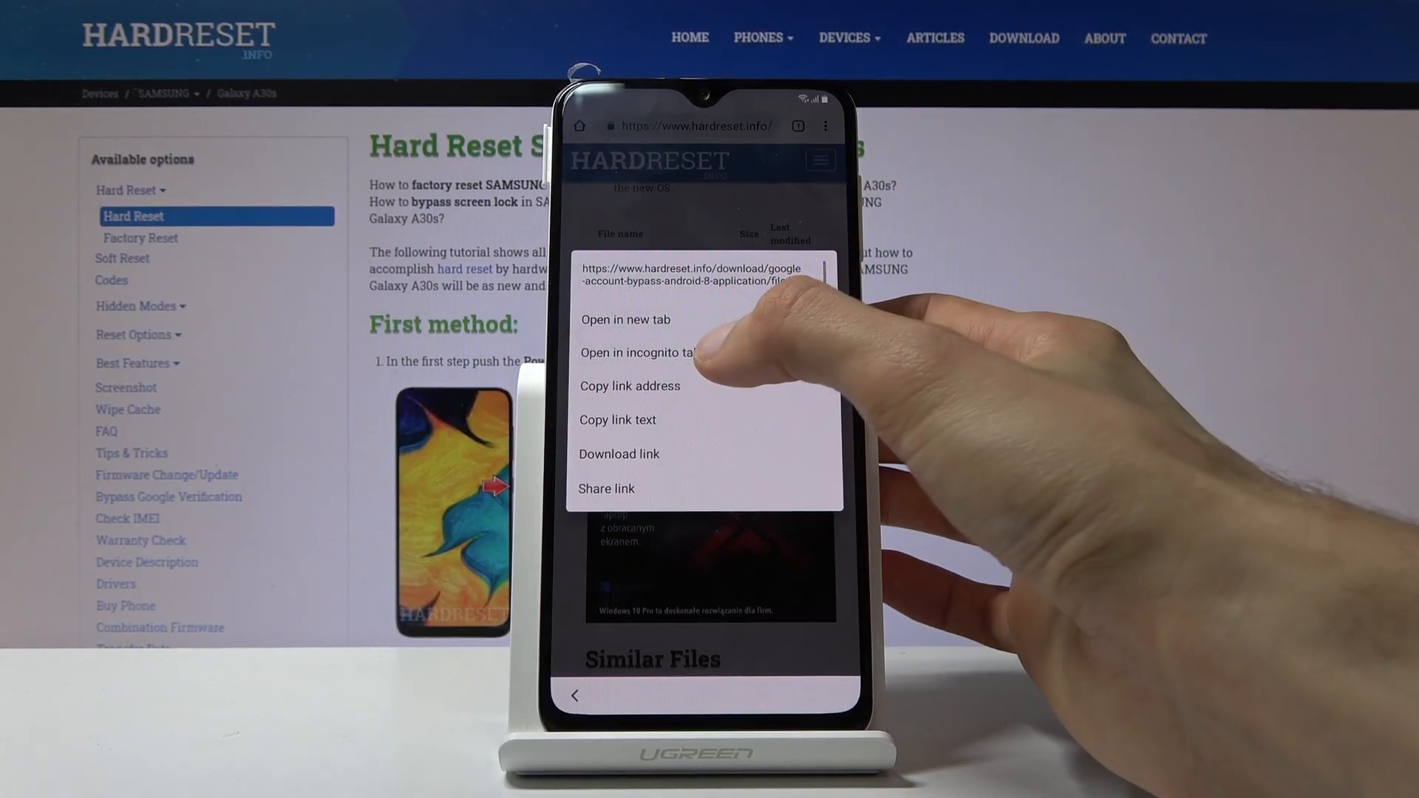
Step: Re-download the FRP_bypass APK via the Download link, keep it, and open it for installation
left_click(619, 453)
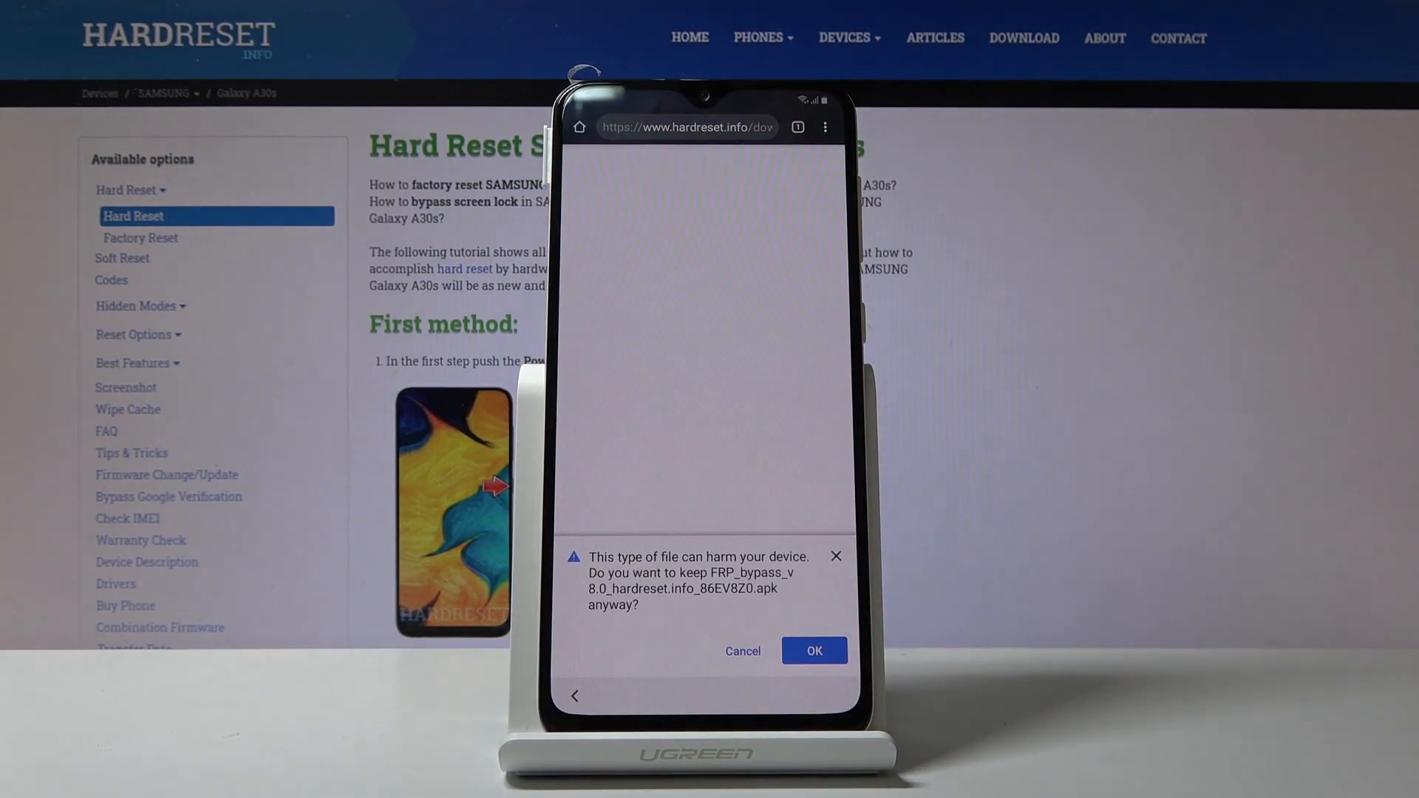
left_click(812, 650)
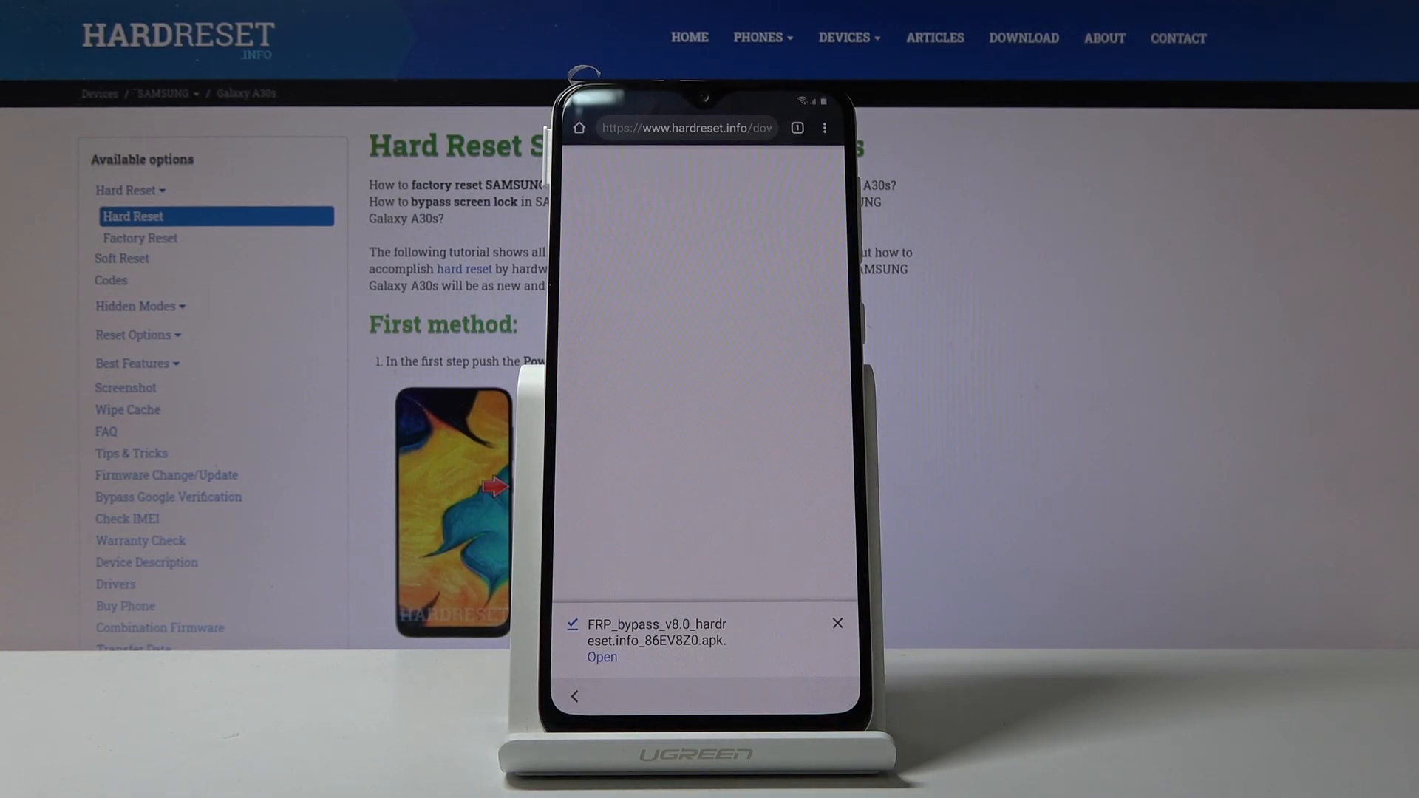
left_click(601, 658)
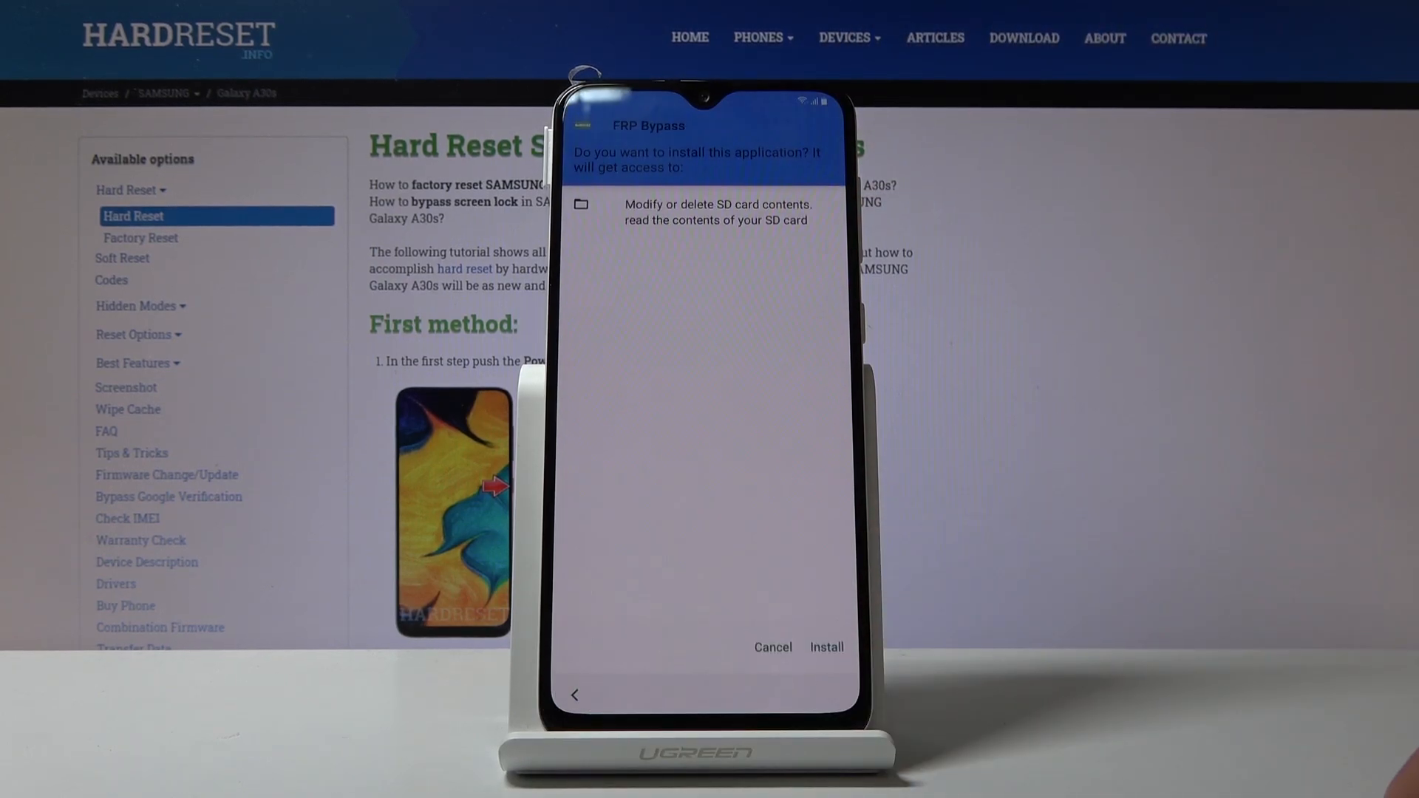
Step: Install the FRP Bypass app and launch it to its ByPass FRP option
left_click(825, 646)
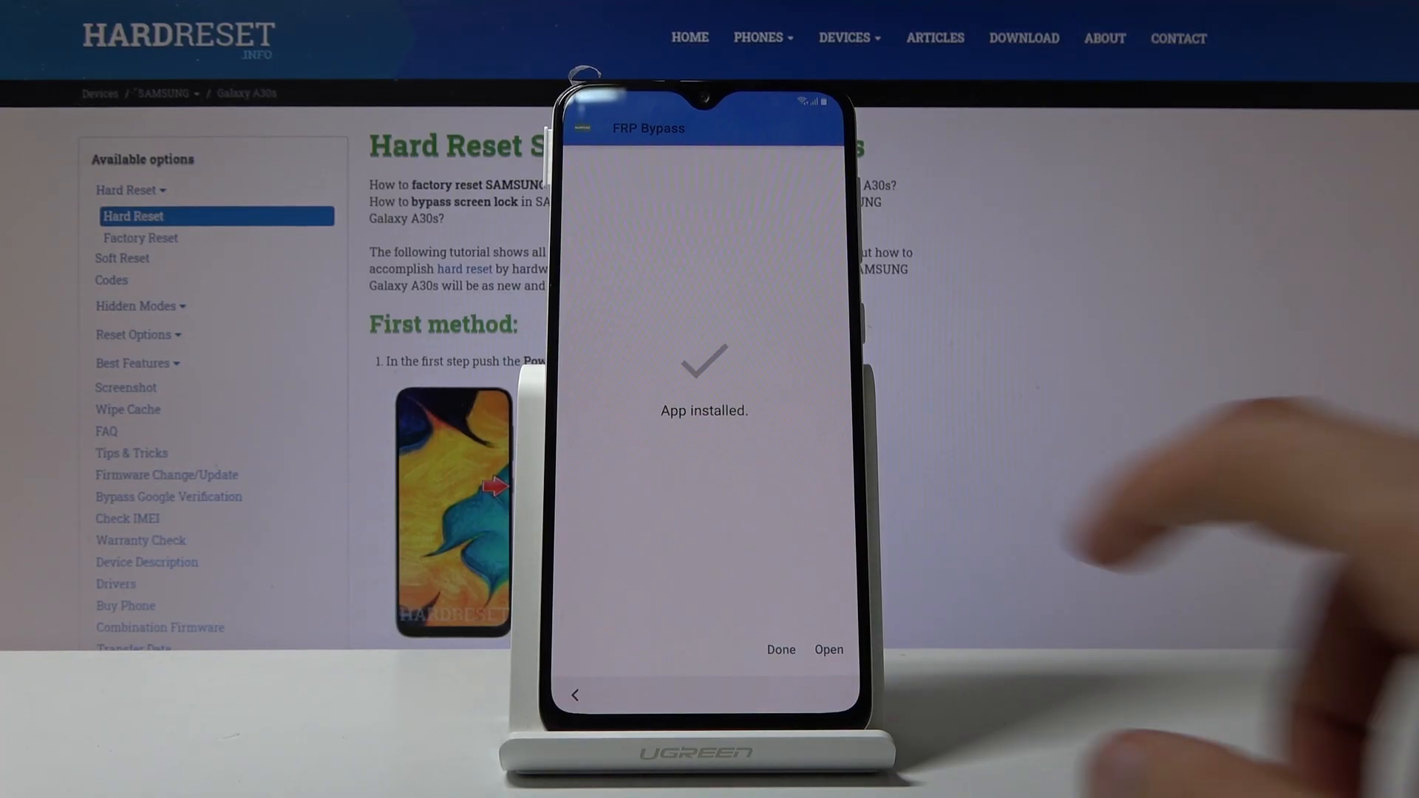
left_click(827, 650)
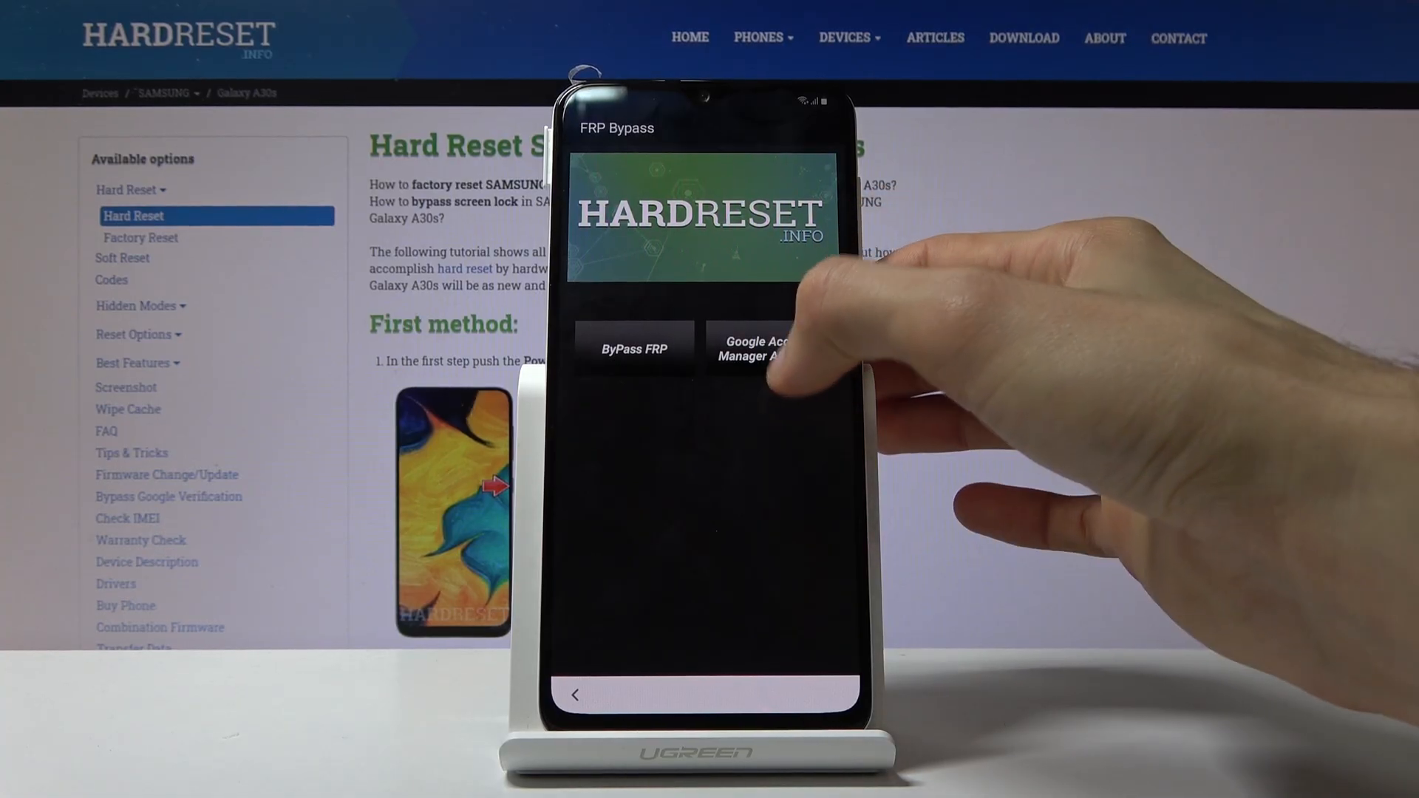
Step: Start ByPass FRP so the Google Account sign-in page appears
left_click(760, 348)
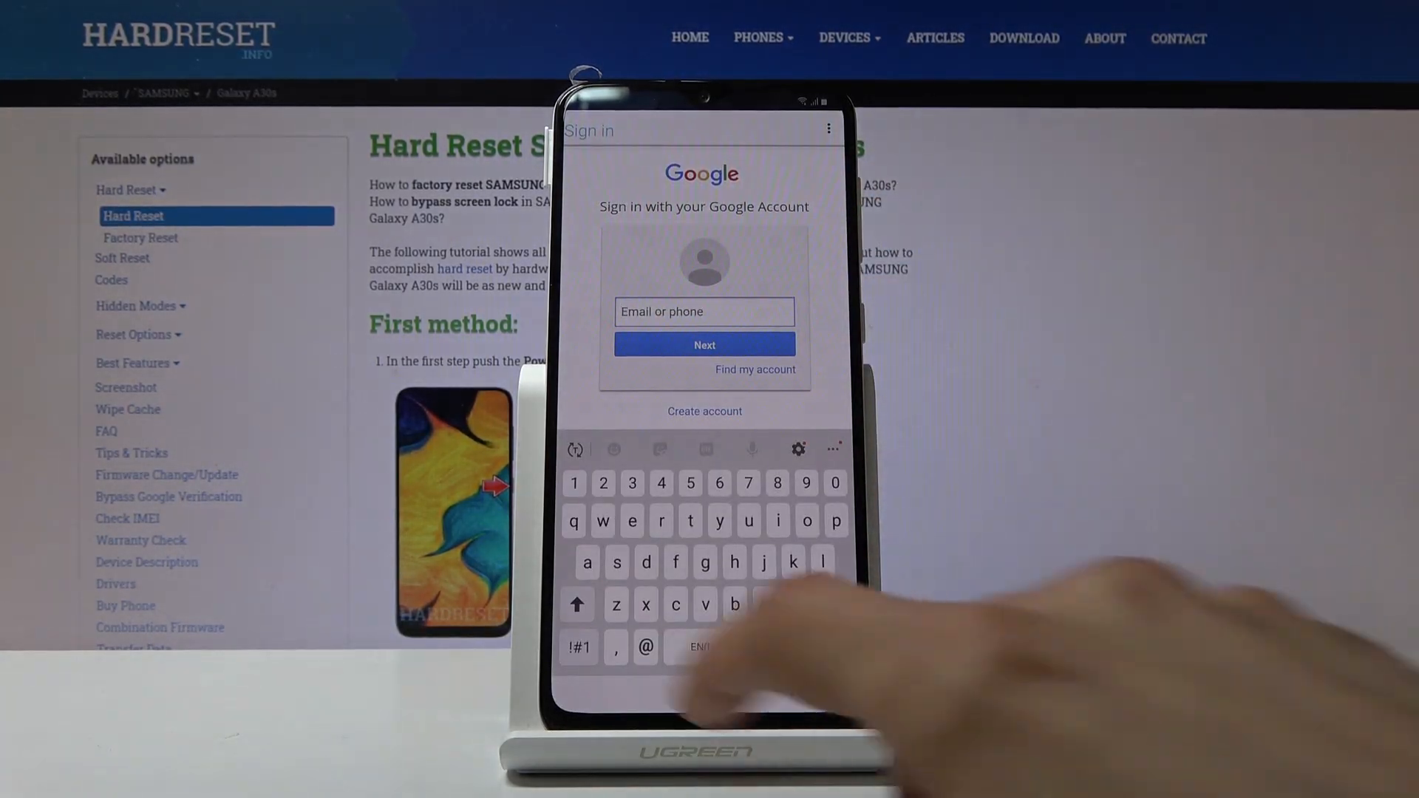
Step: Enter the hardreset.info Google account name in the email field and submit it with Next
type("h")
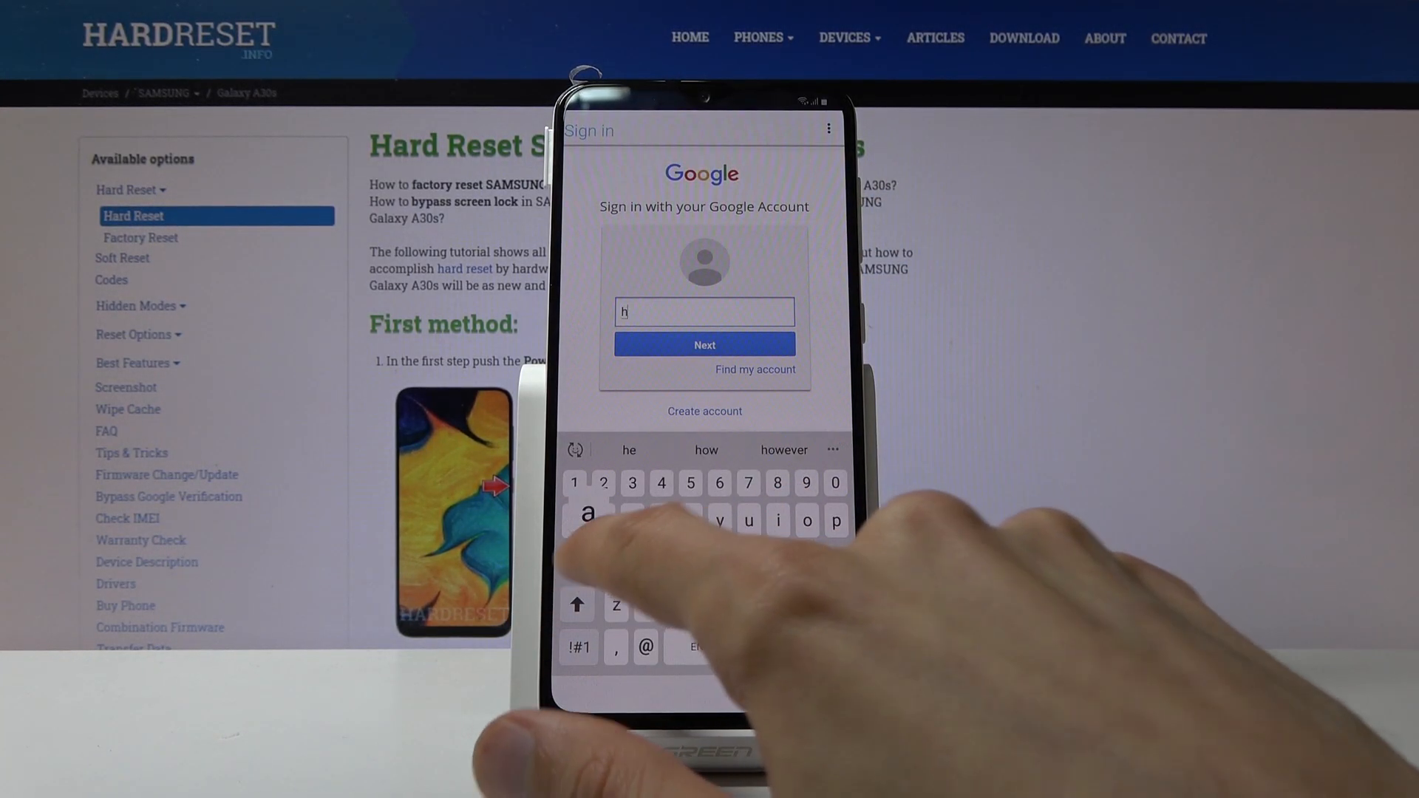
type("ardreset")
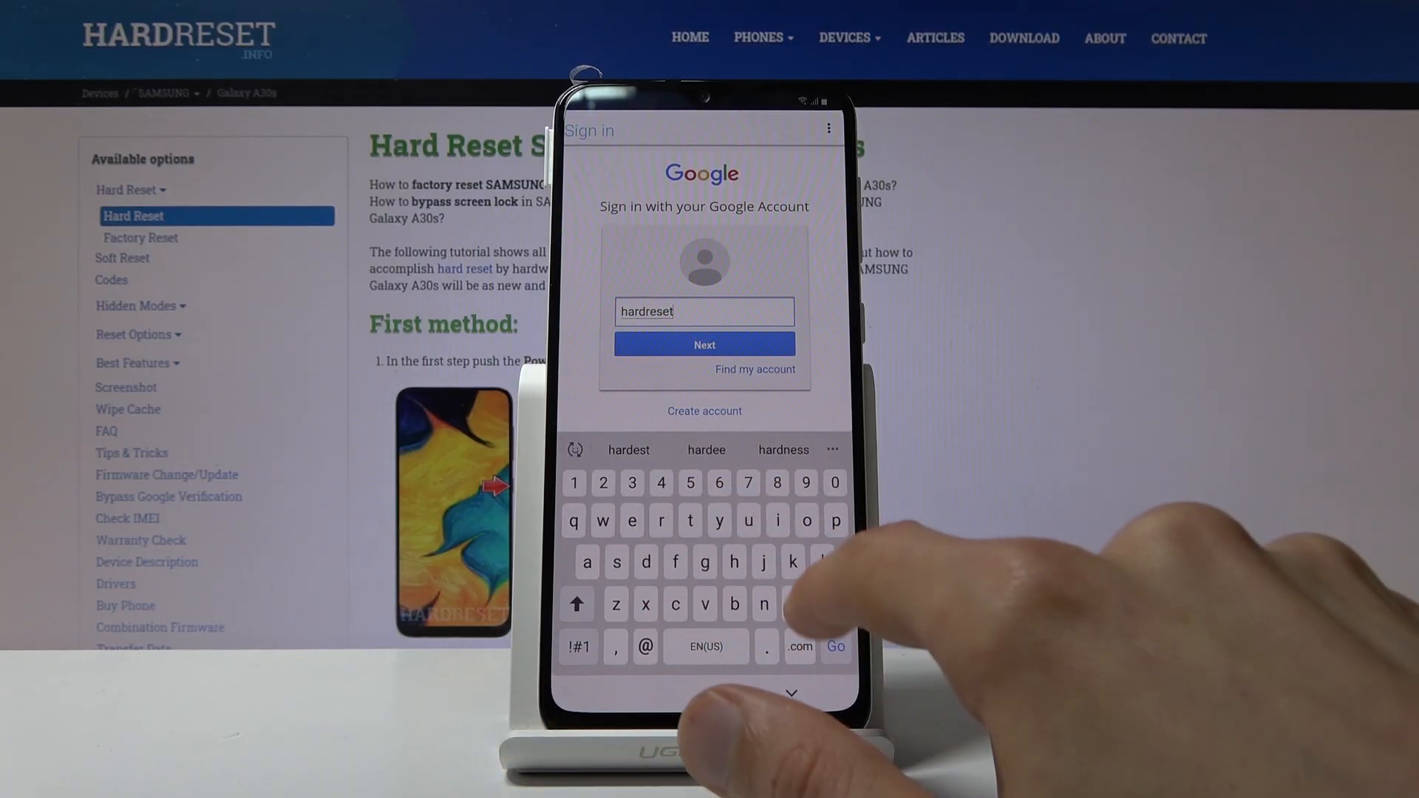
type(".in")
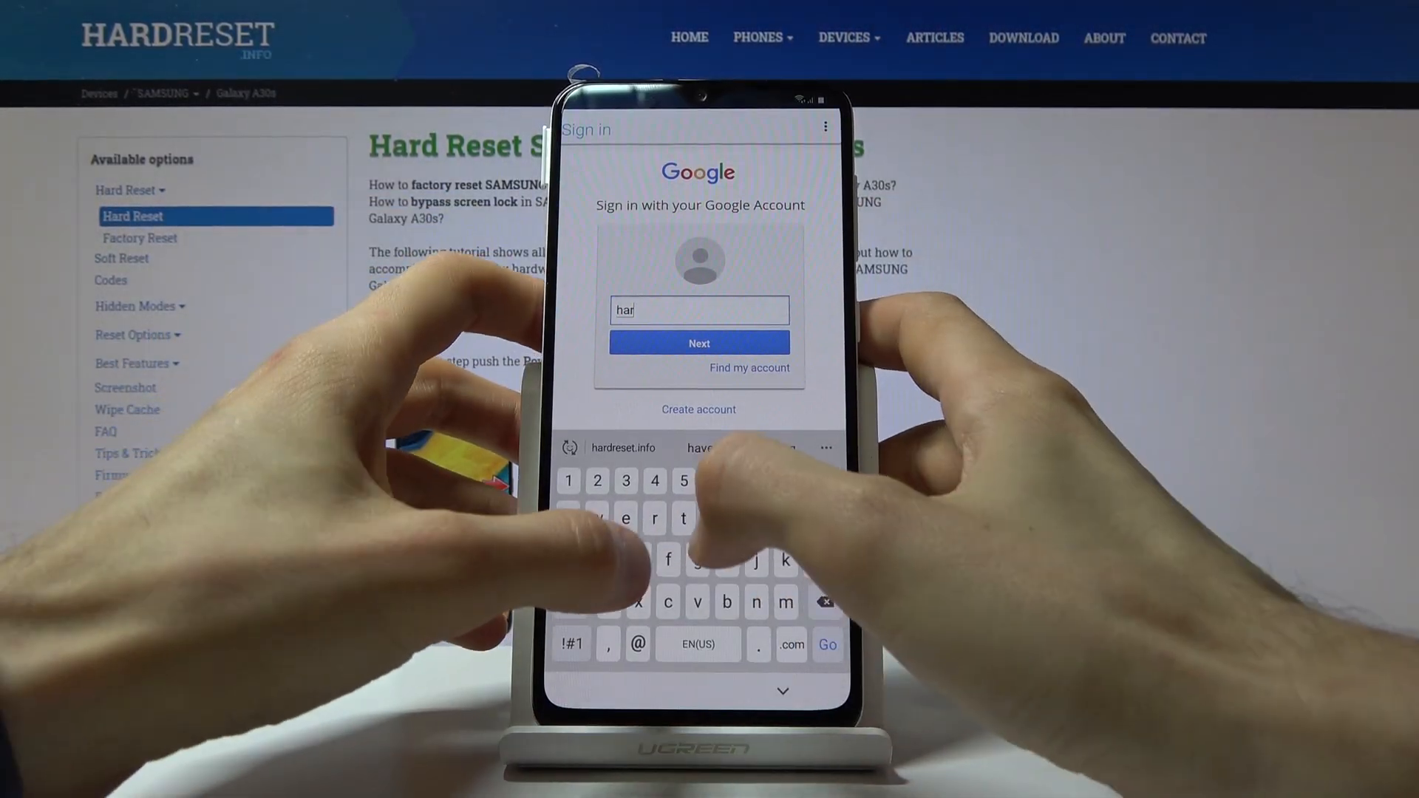
type("drese")
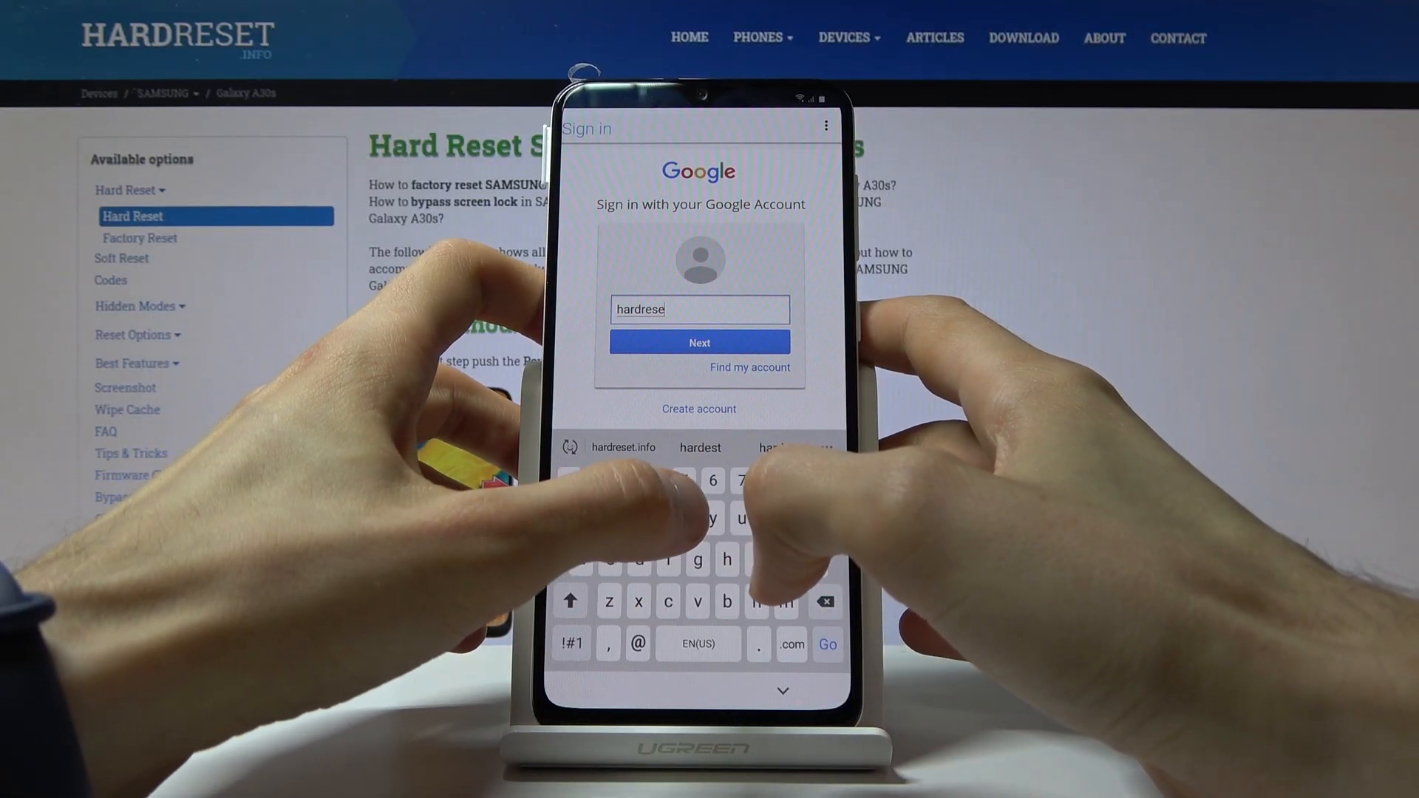
type("ti")
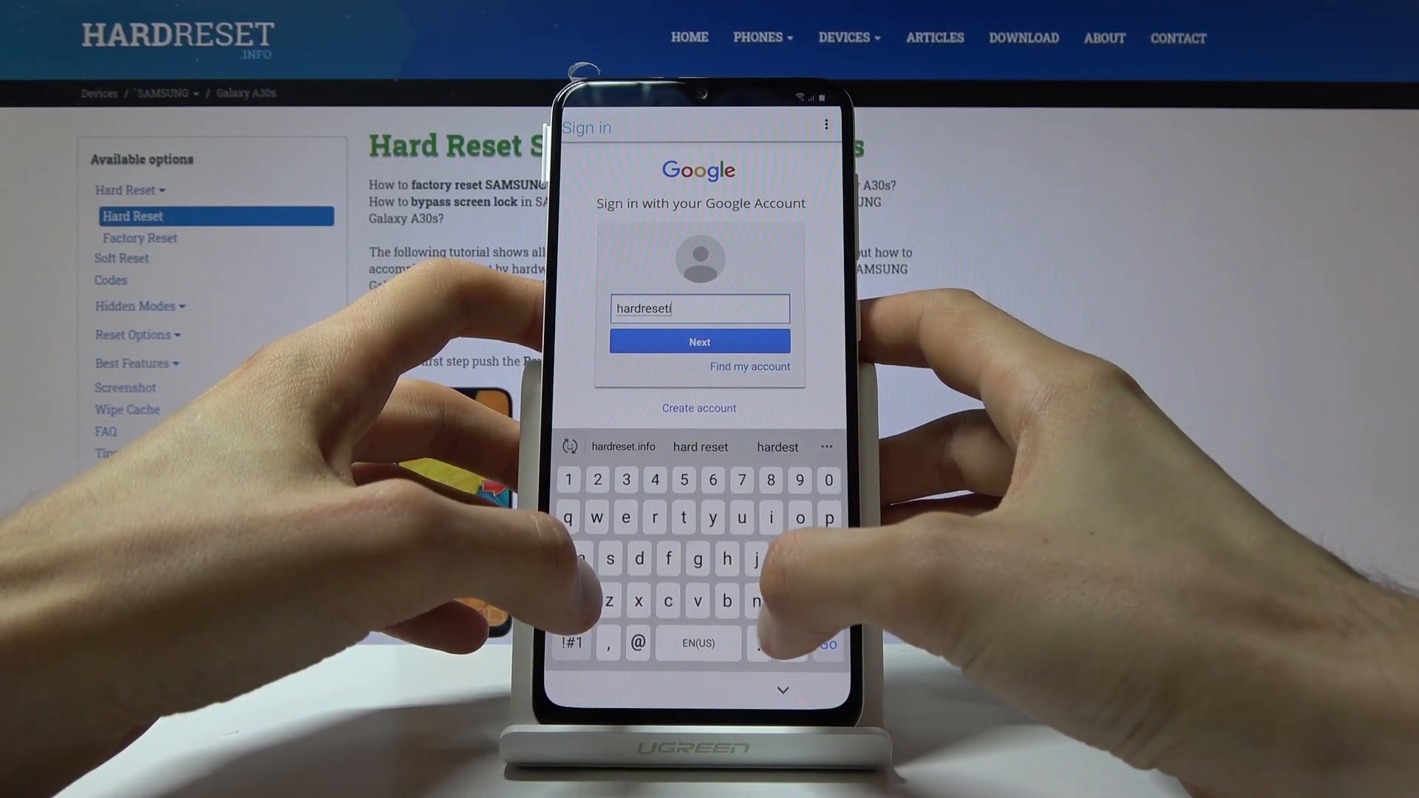
type("nfo")
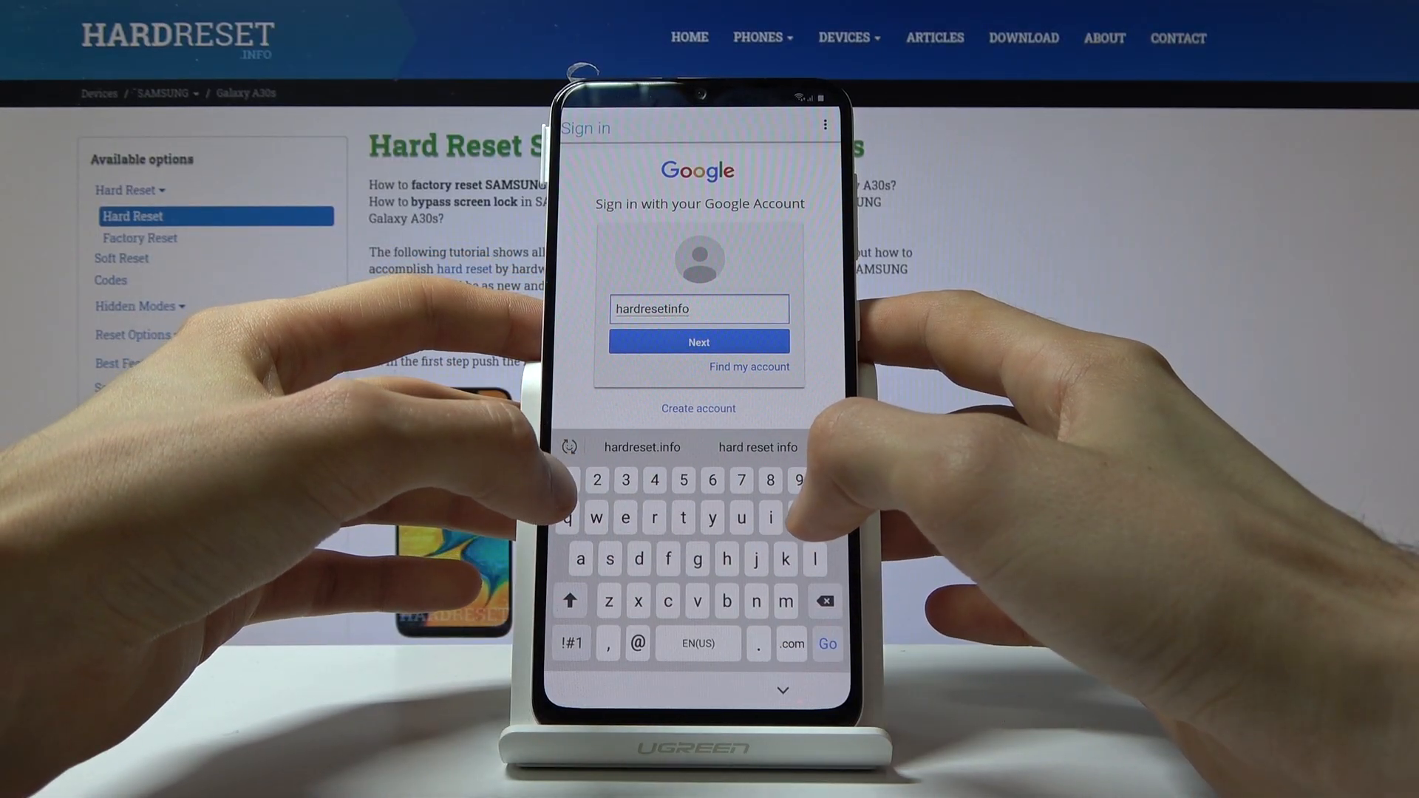
left_click(698, 341)
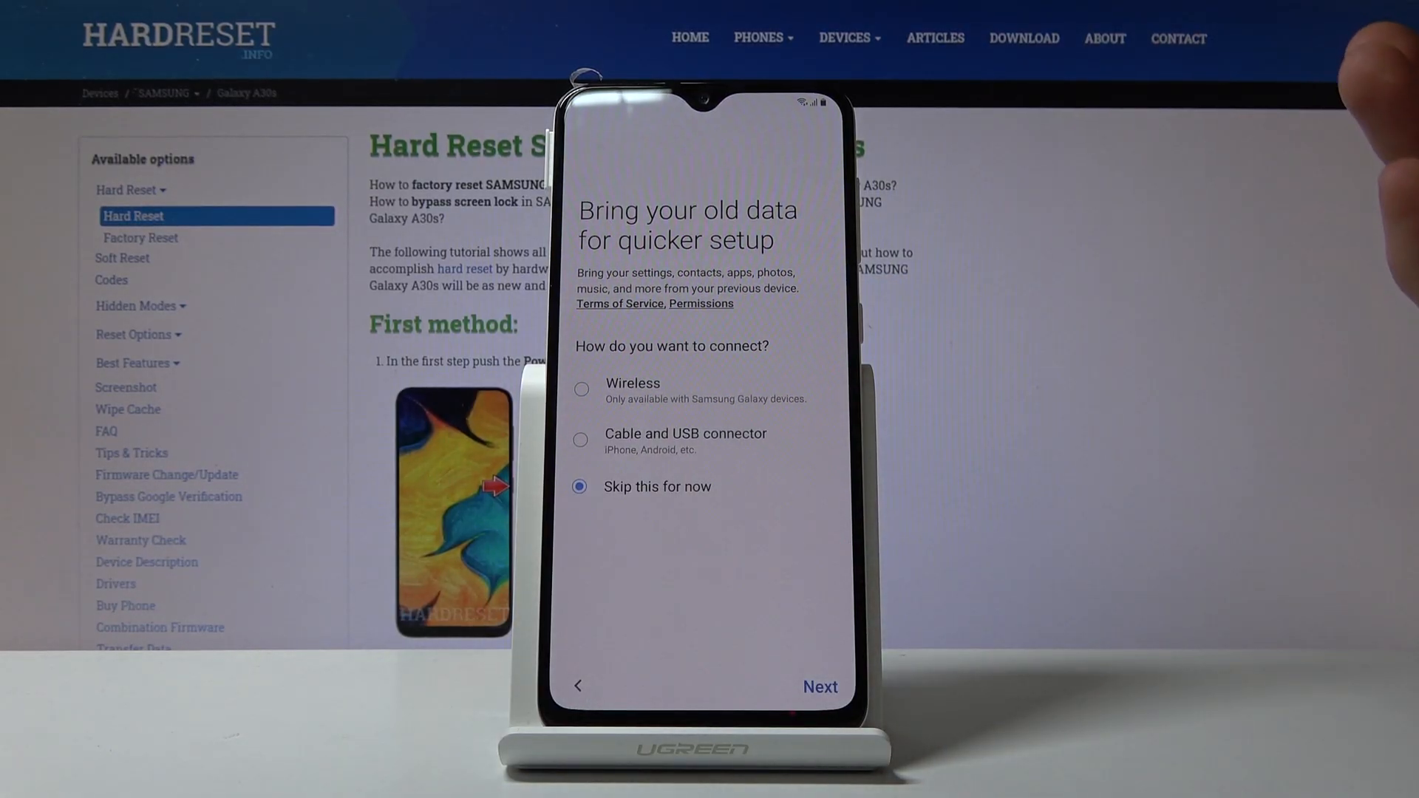
Step: Skip old-data transfer and keep the connected Wi-Fi network to reach Account added
left_click(818, 686)
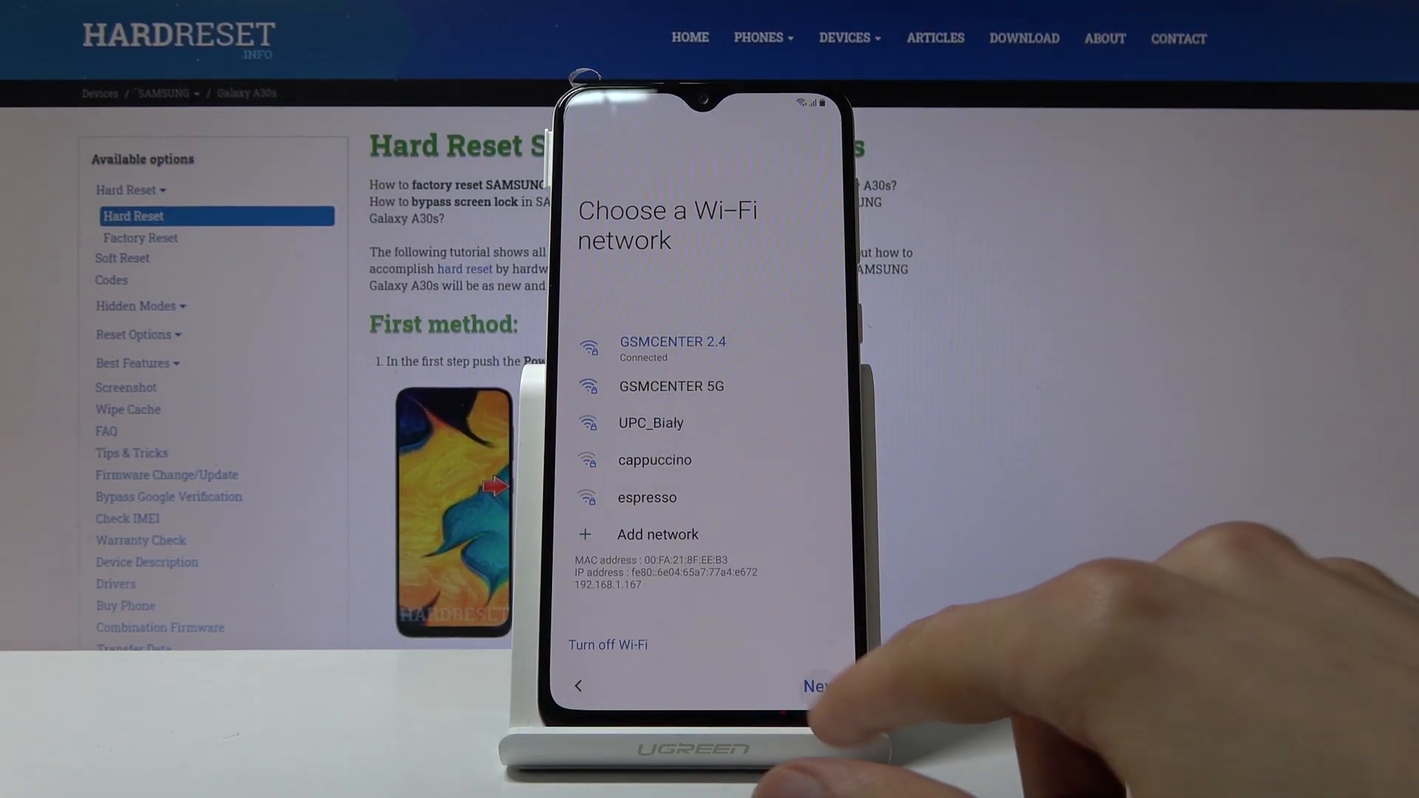
left_click(815, 686)
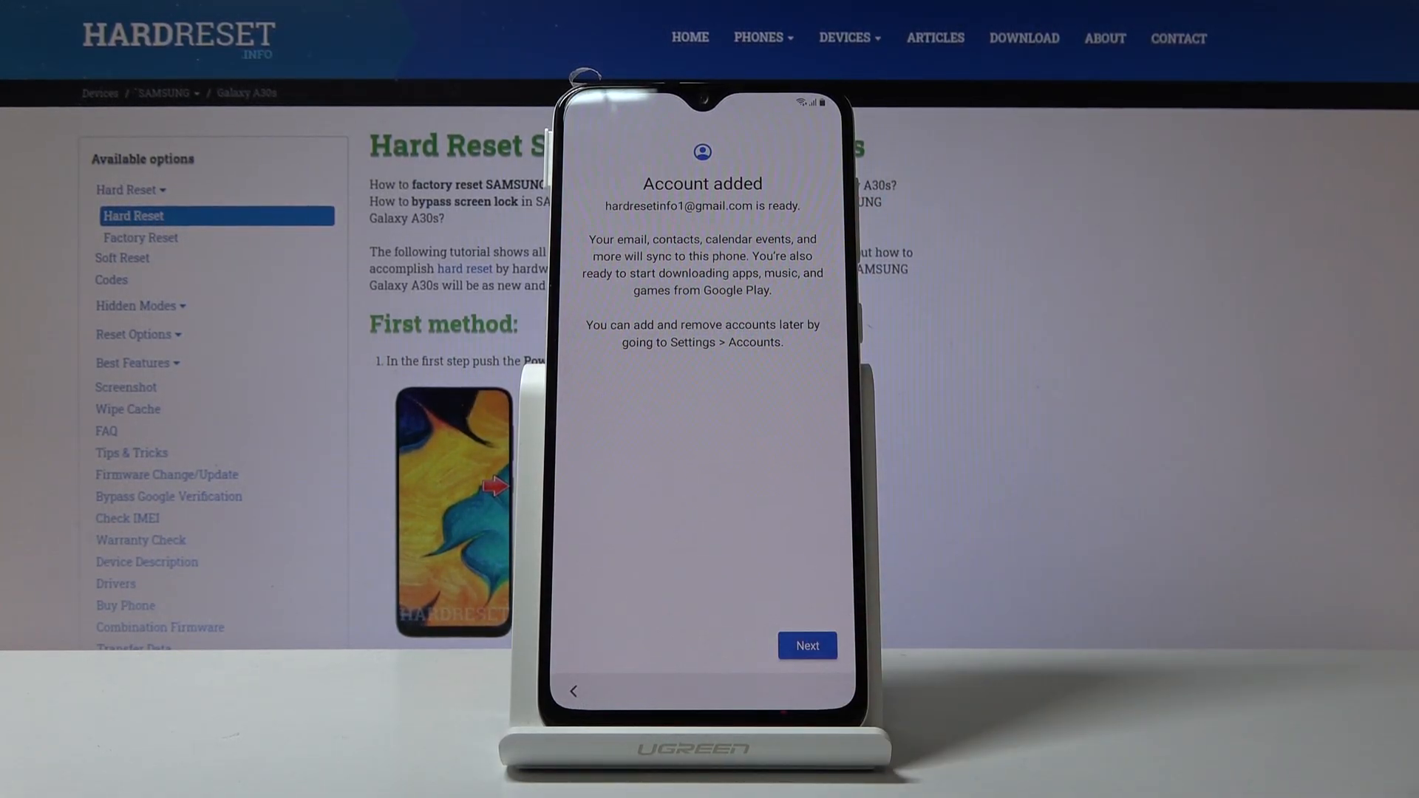
Step: Acknowledge the added account and accept the shown date and time, reaching All done
left_click(805, 645)
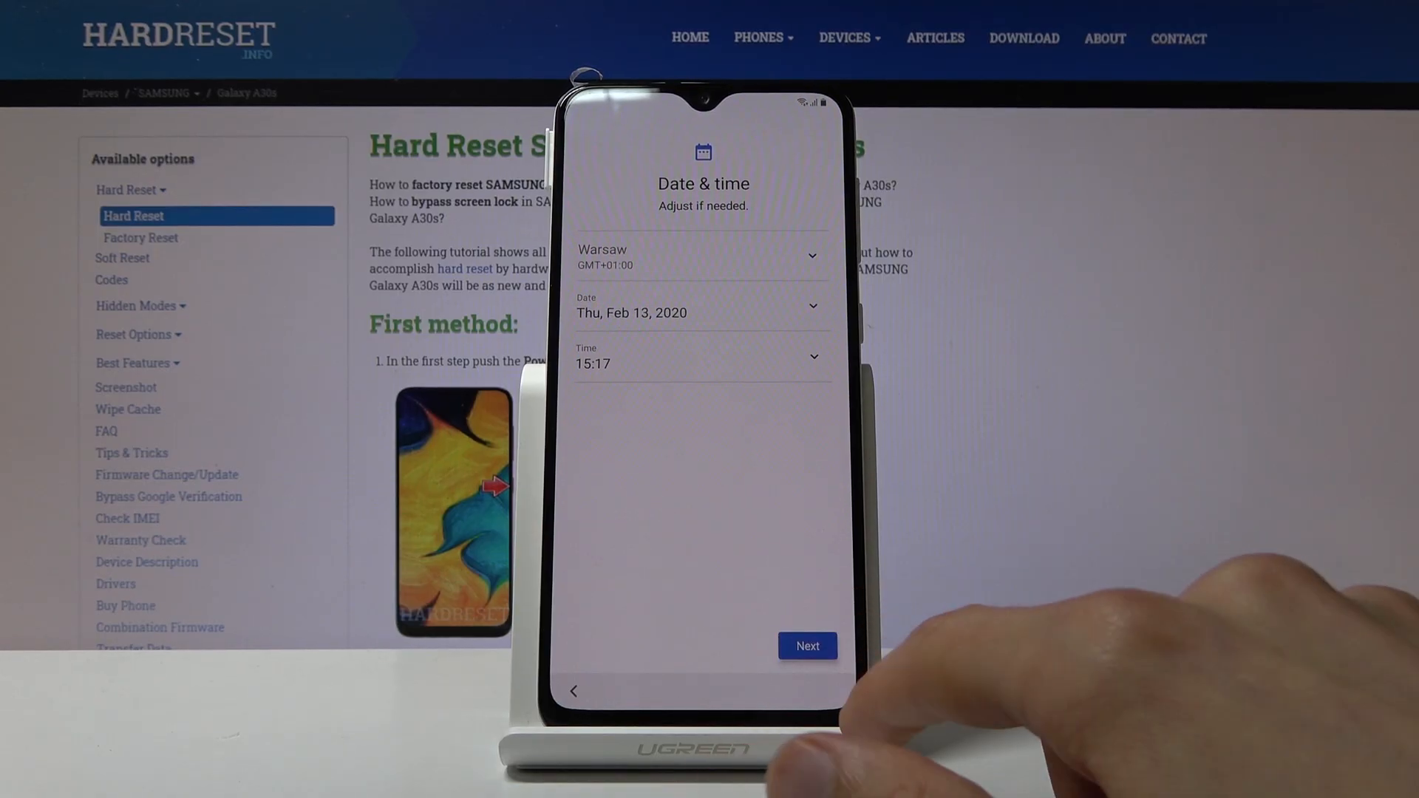
left_click(806, 645)
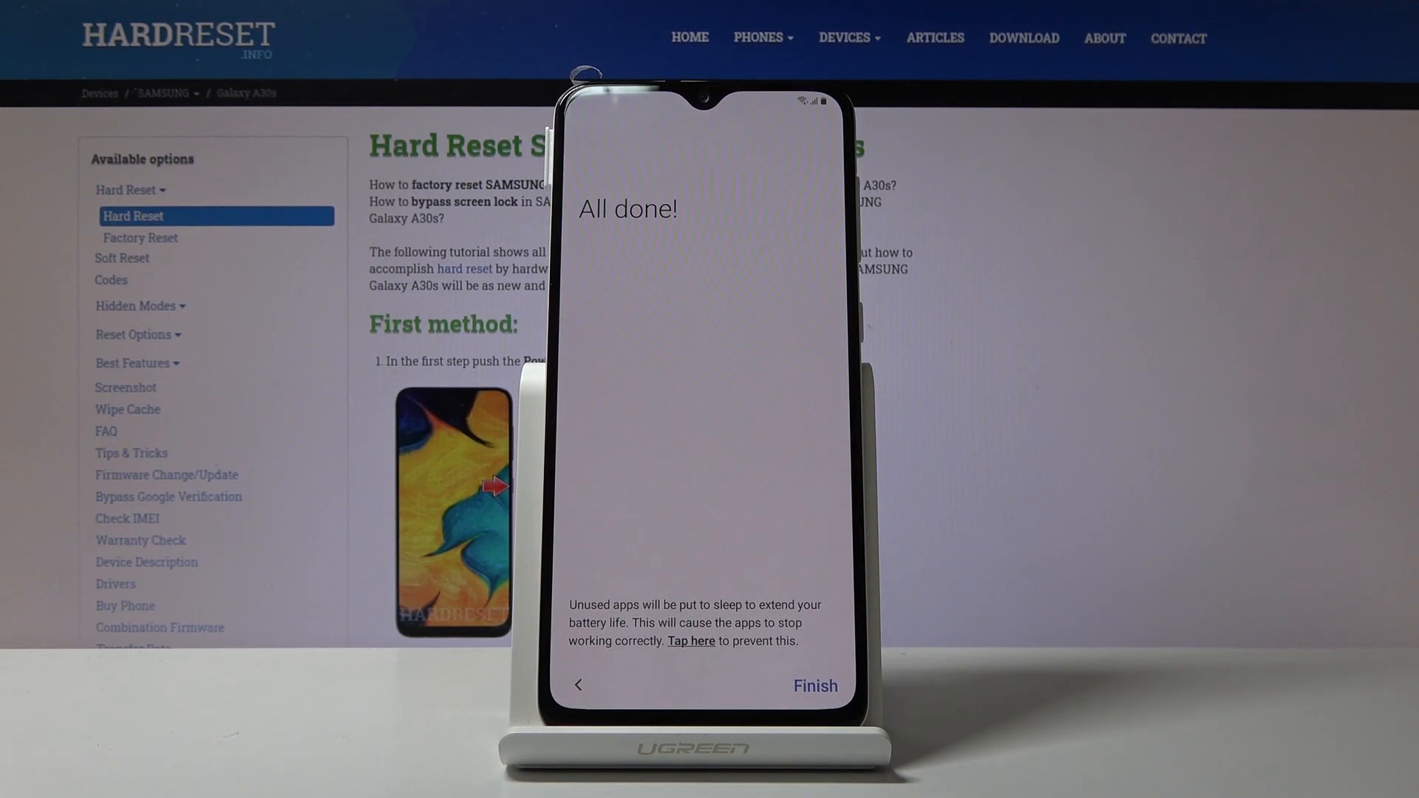
Step: Finish the setup wizard and dismiss the app recommendation screen
left_click(813, 685)
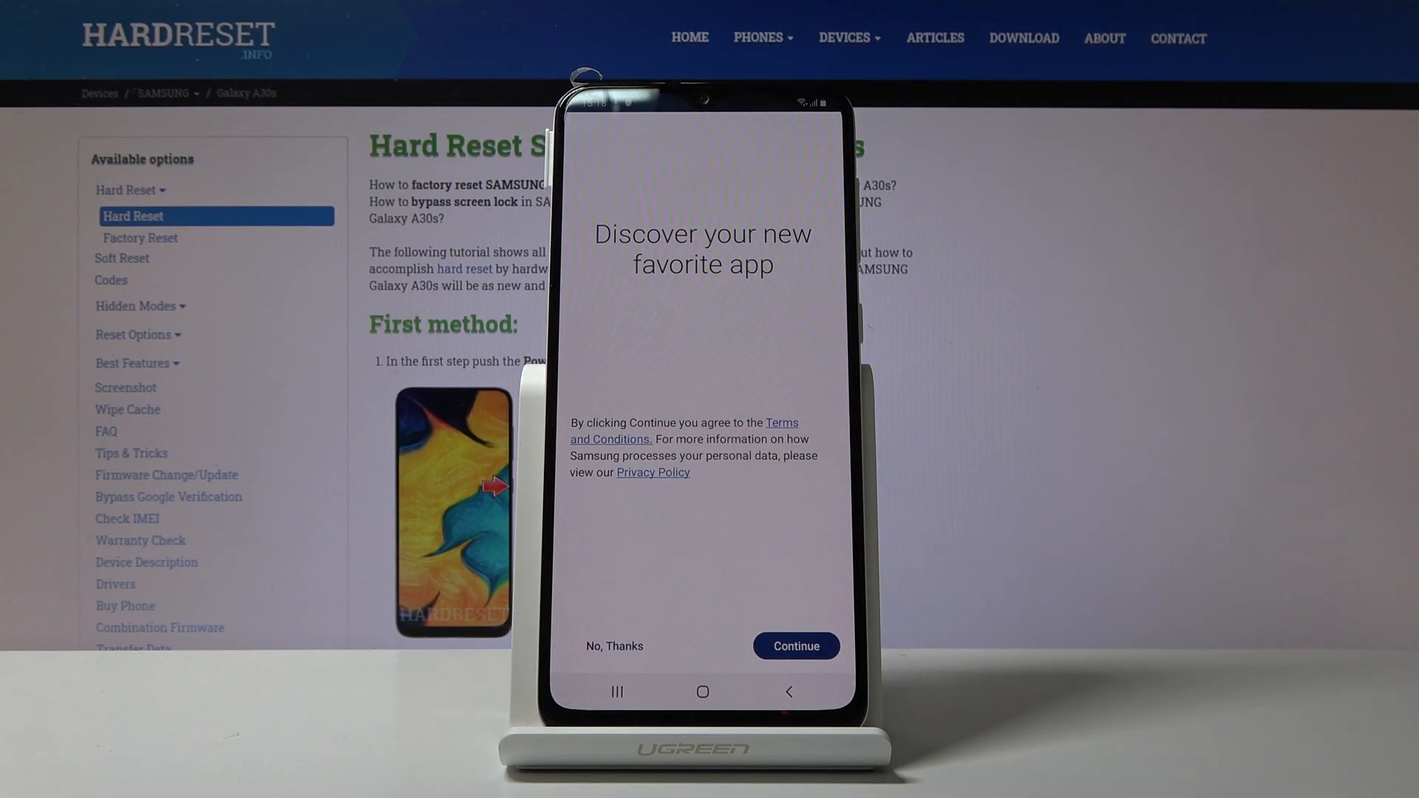
left_click(794, 646)
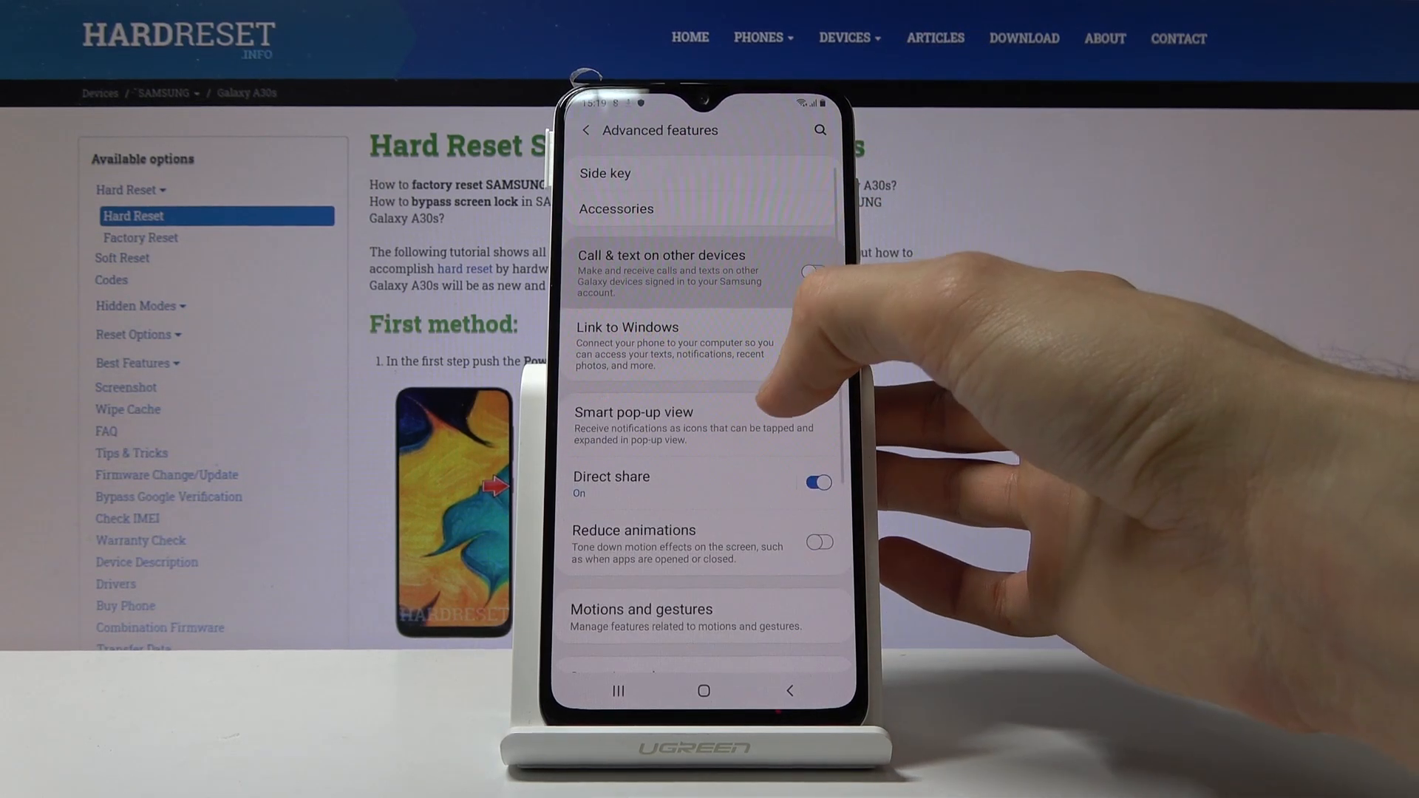
Step: Back out of the call-and-text settings and scroll down the main Settings list
left_click(660, 271)
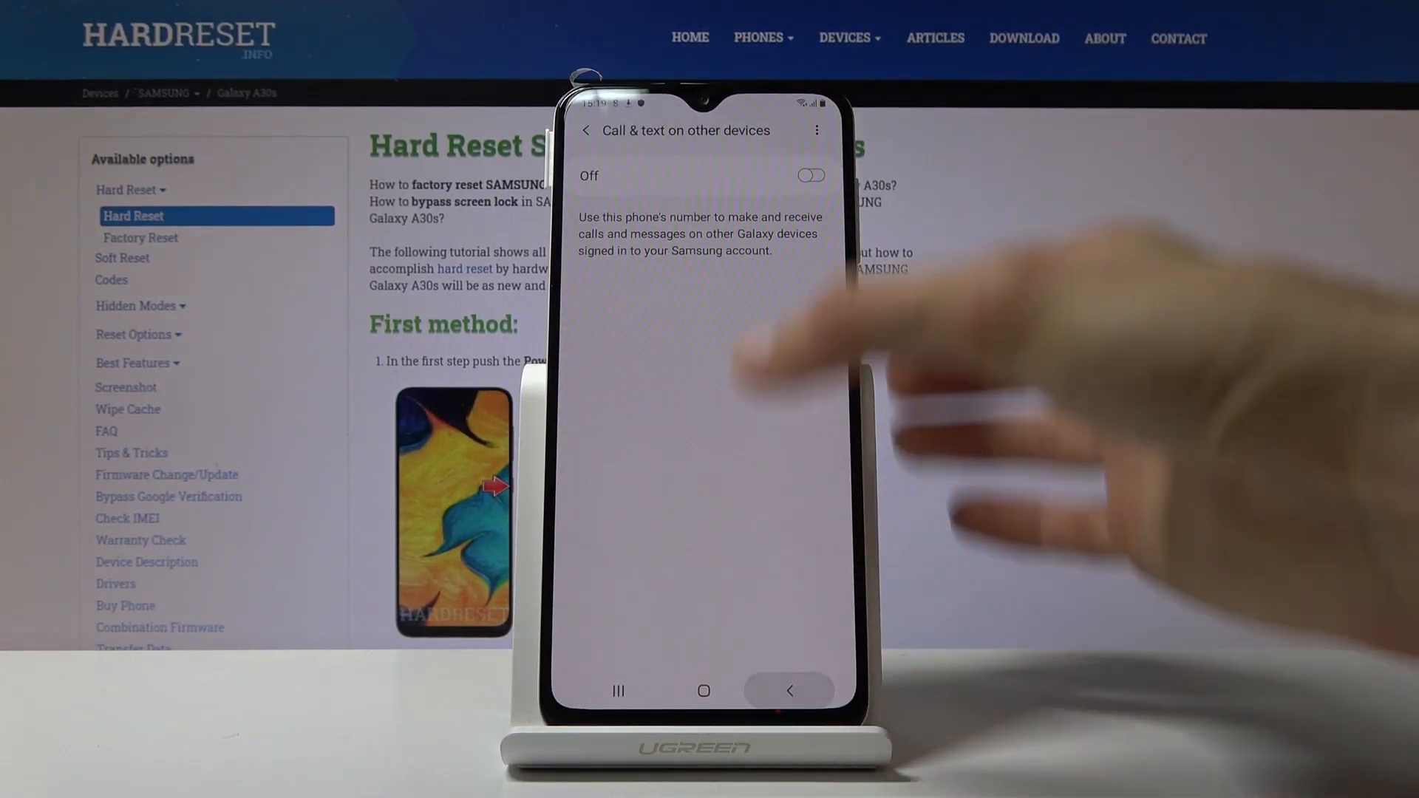
left_click(586, 129)
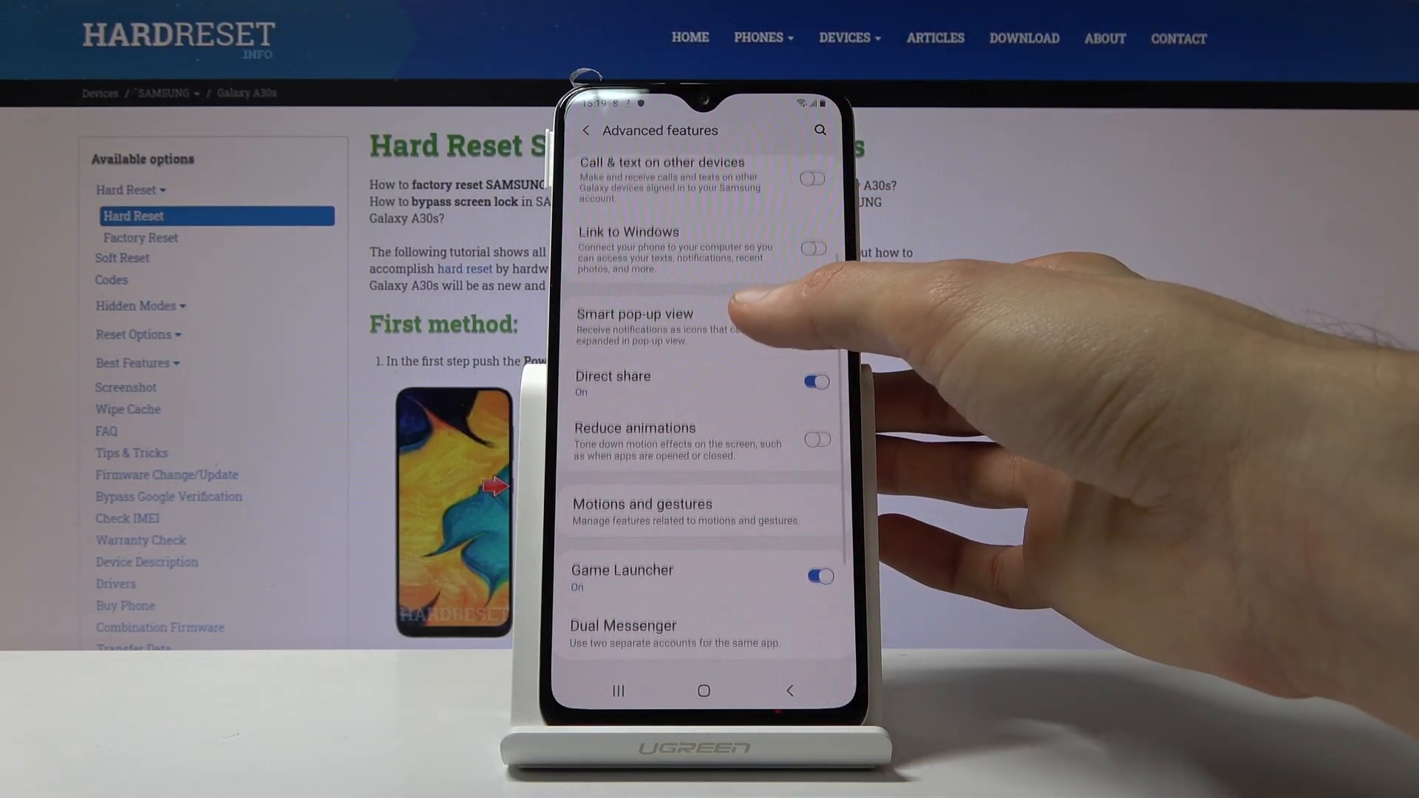
scroll("down", 3)
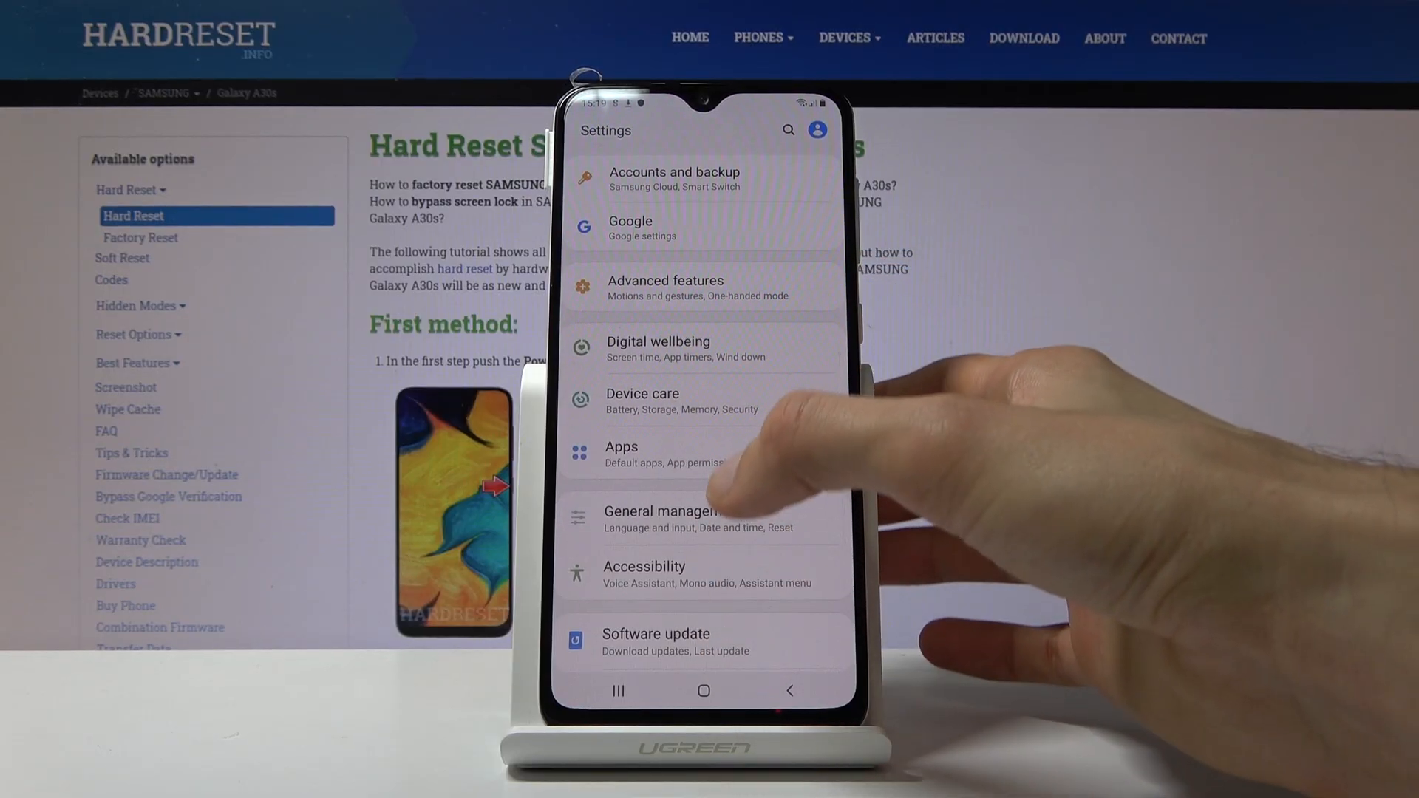
Step: Reach the Reset page under General management, with Factory data reset listed
left_click(674, 512)
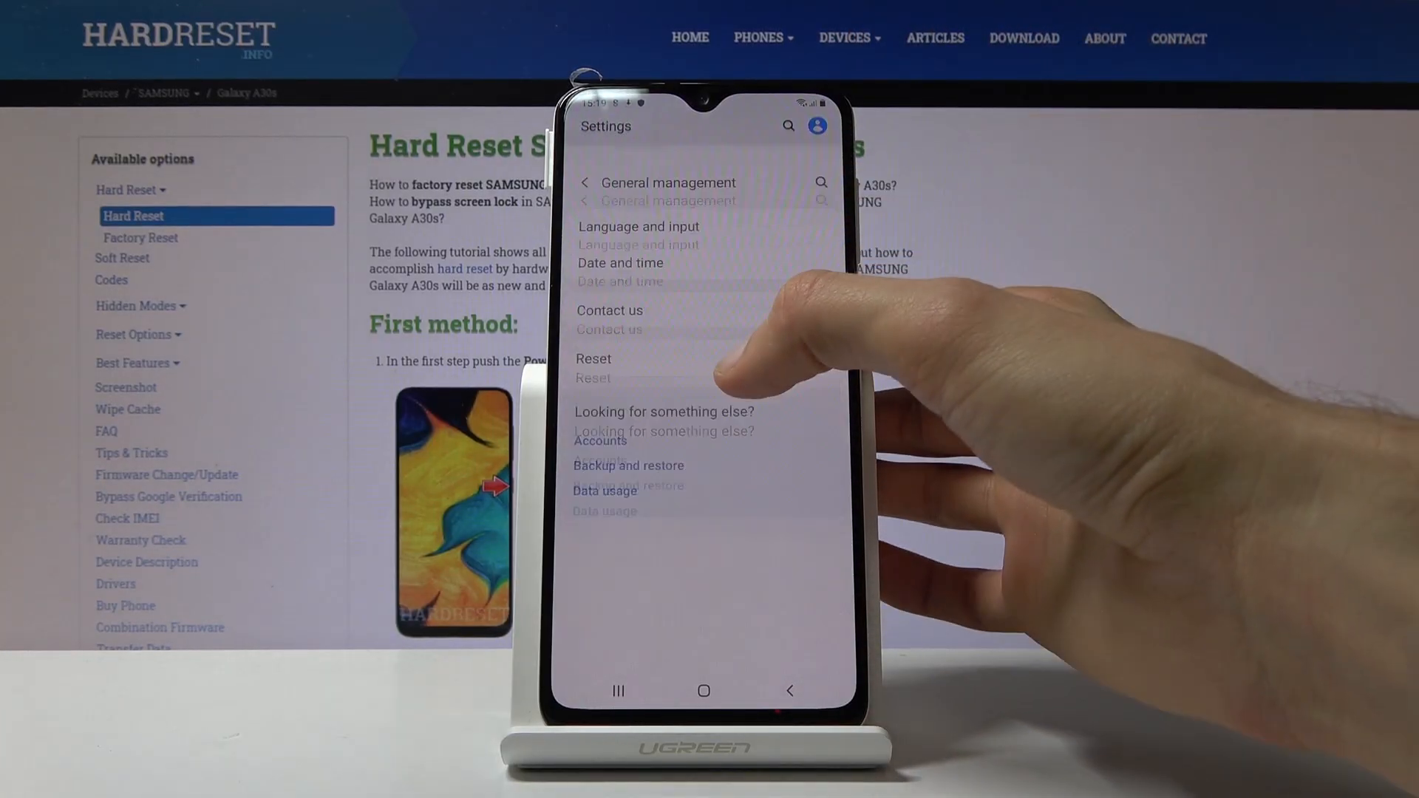
left_click(593, 368)
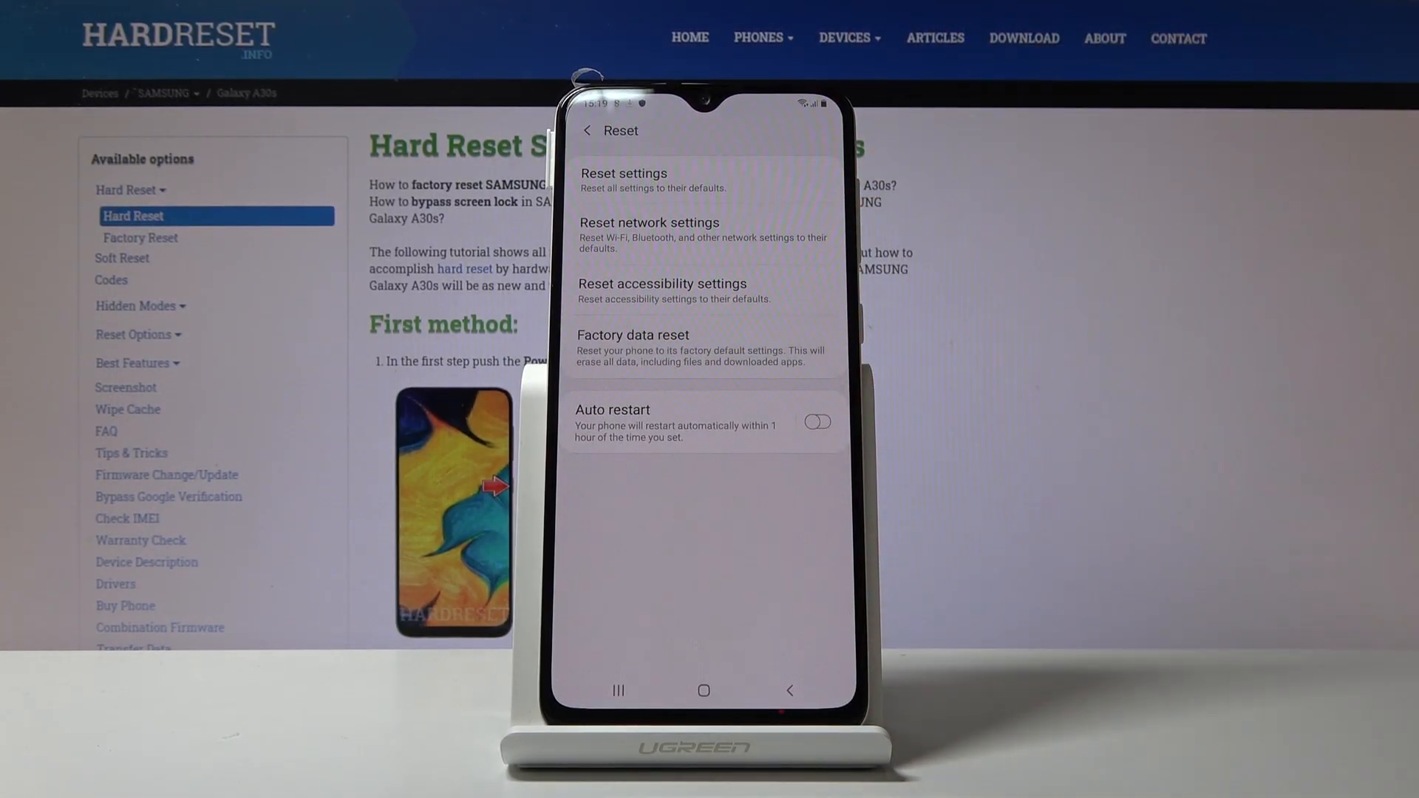
left_click(633, 335)
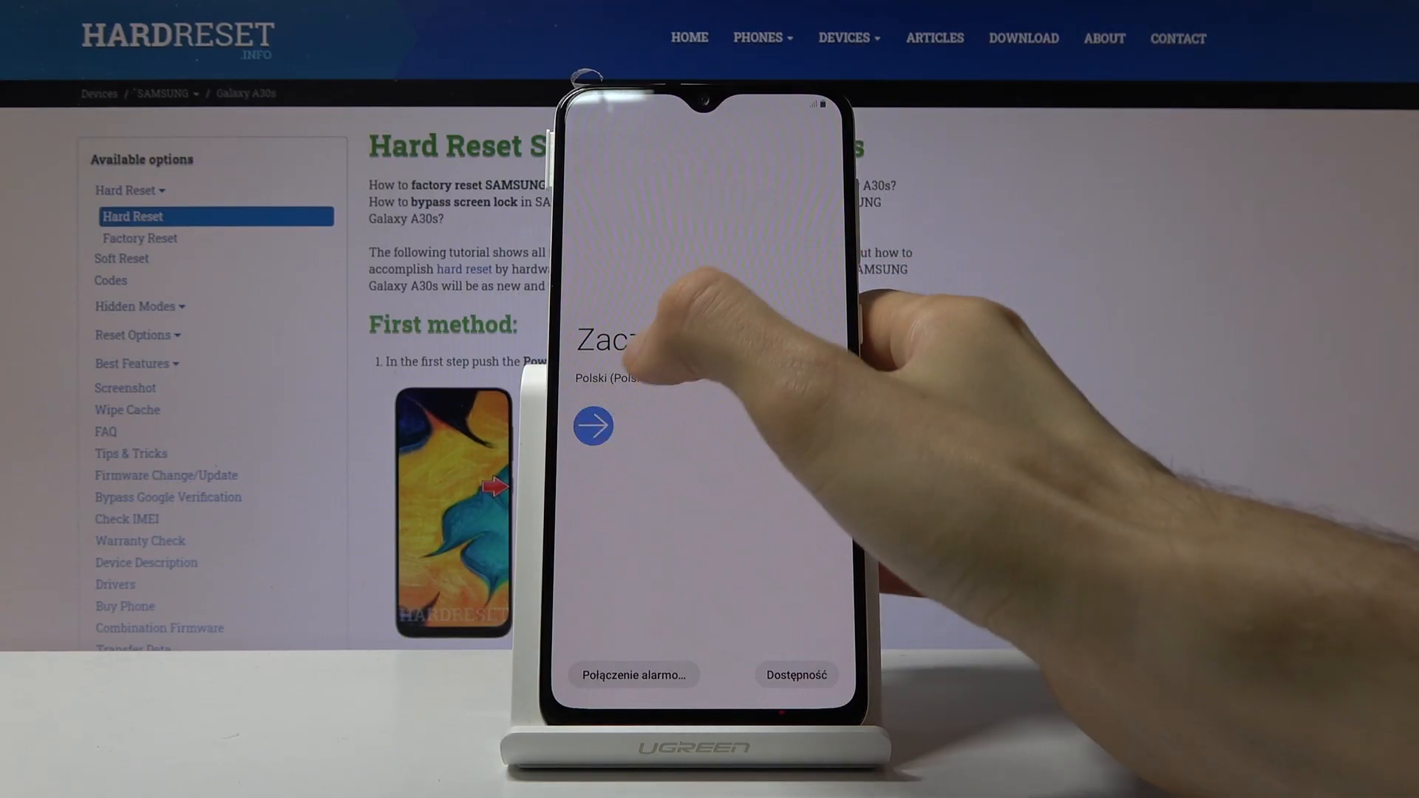
Step: Choose the setup language, then continue past the mobile network and data-restore steps
left_click(615, 378)
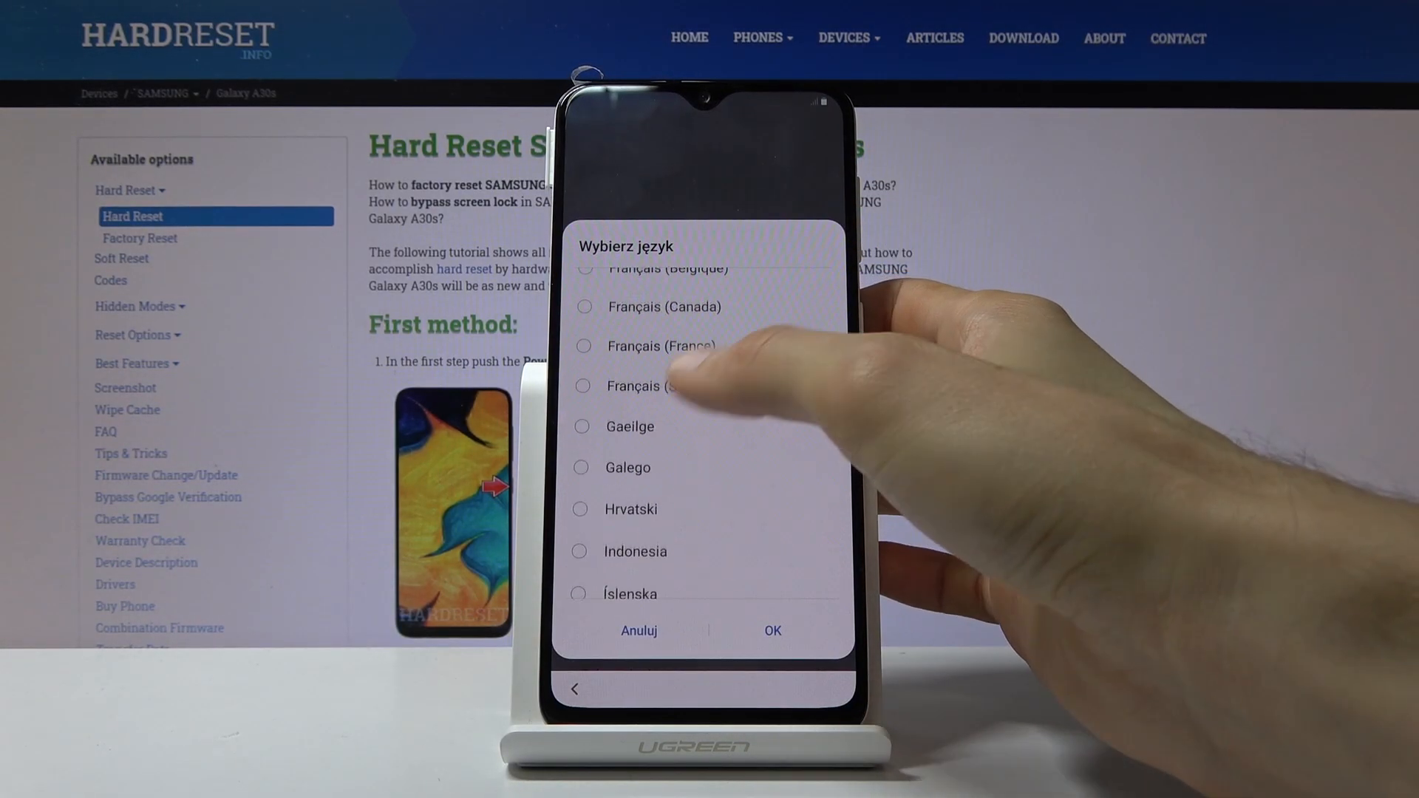
scroll("up", 3)
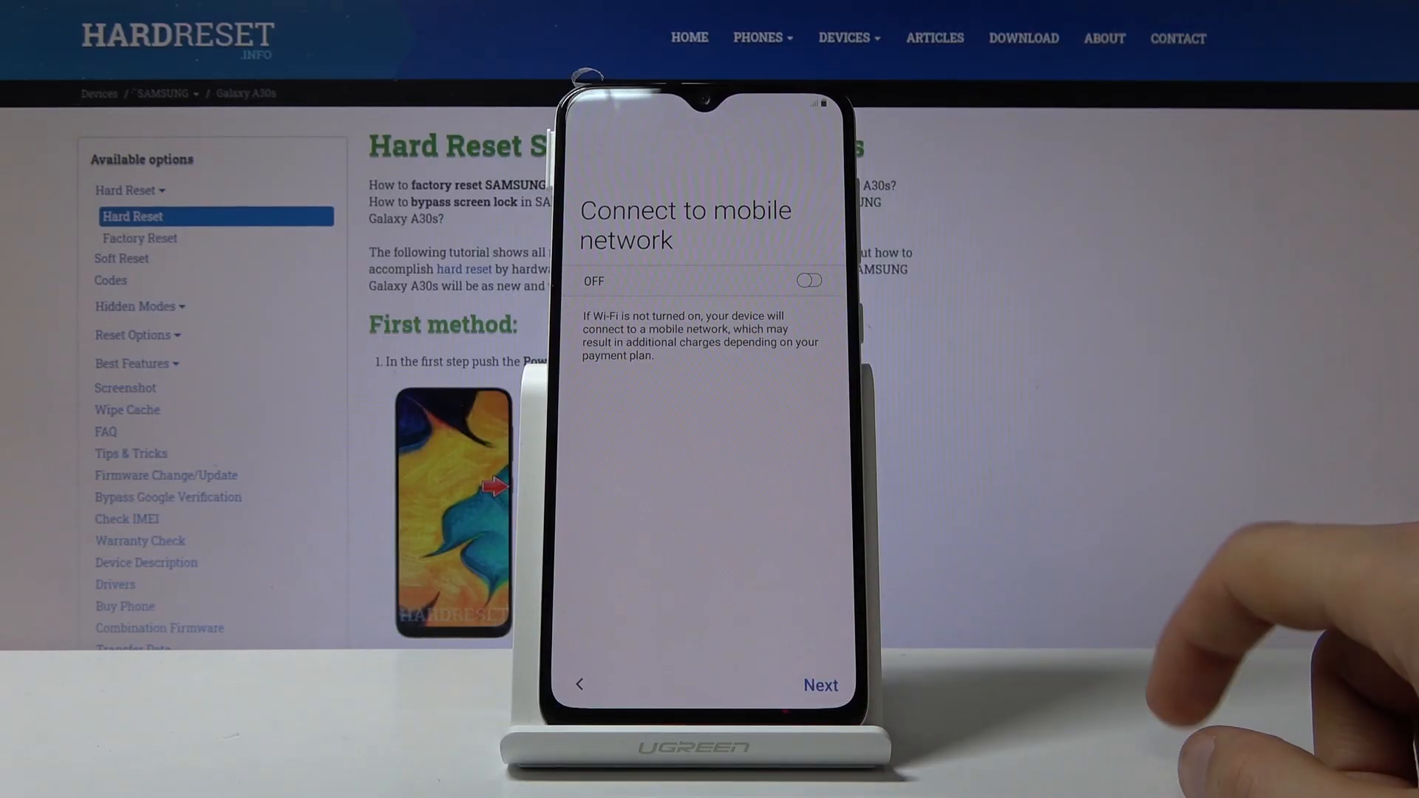
left_click(819, 685)
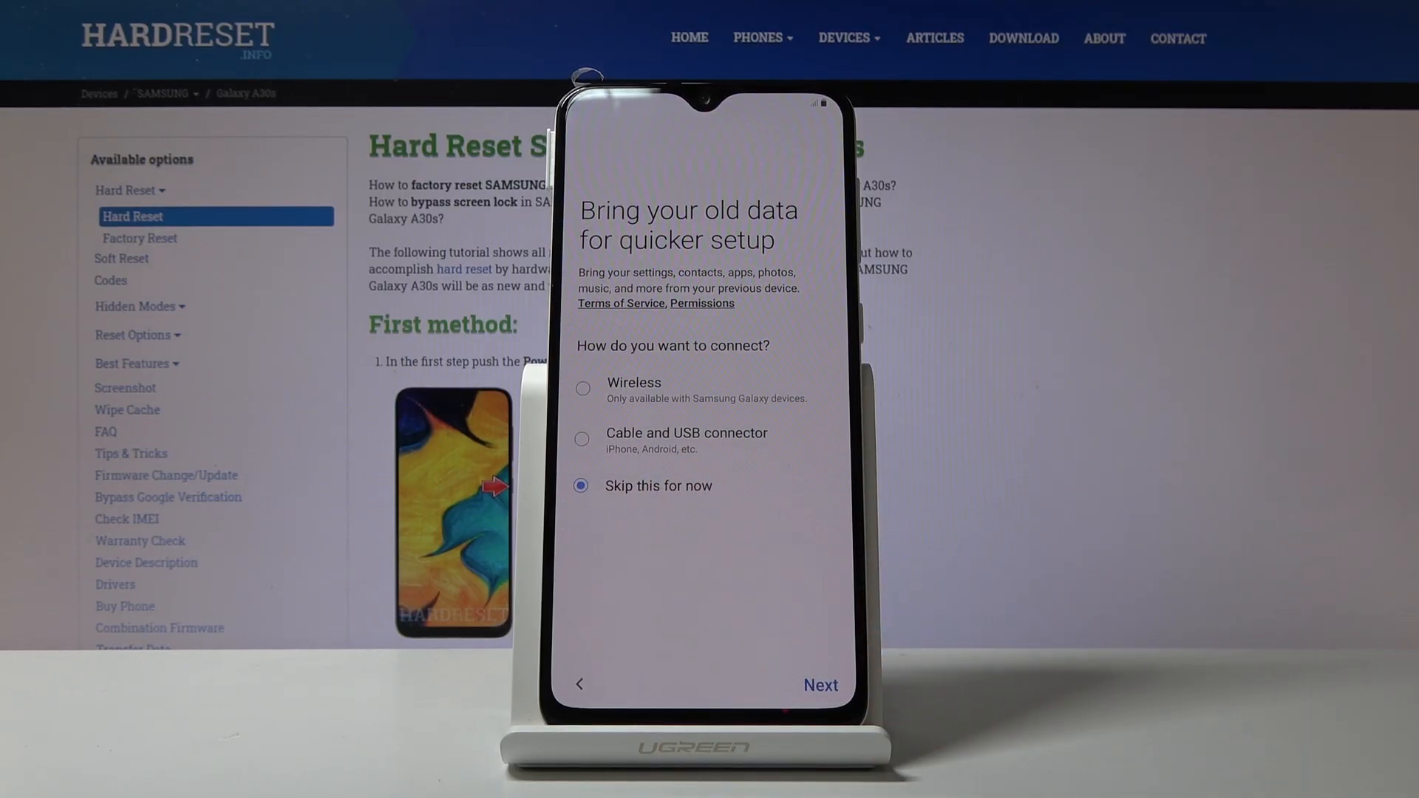
left_click(818, 685)
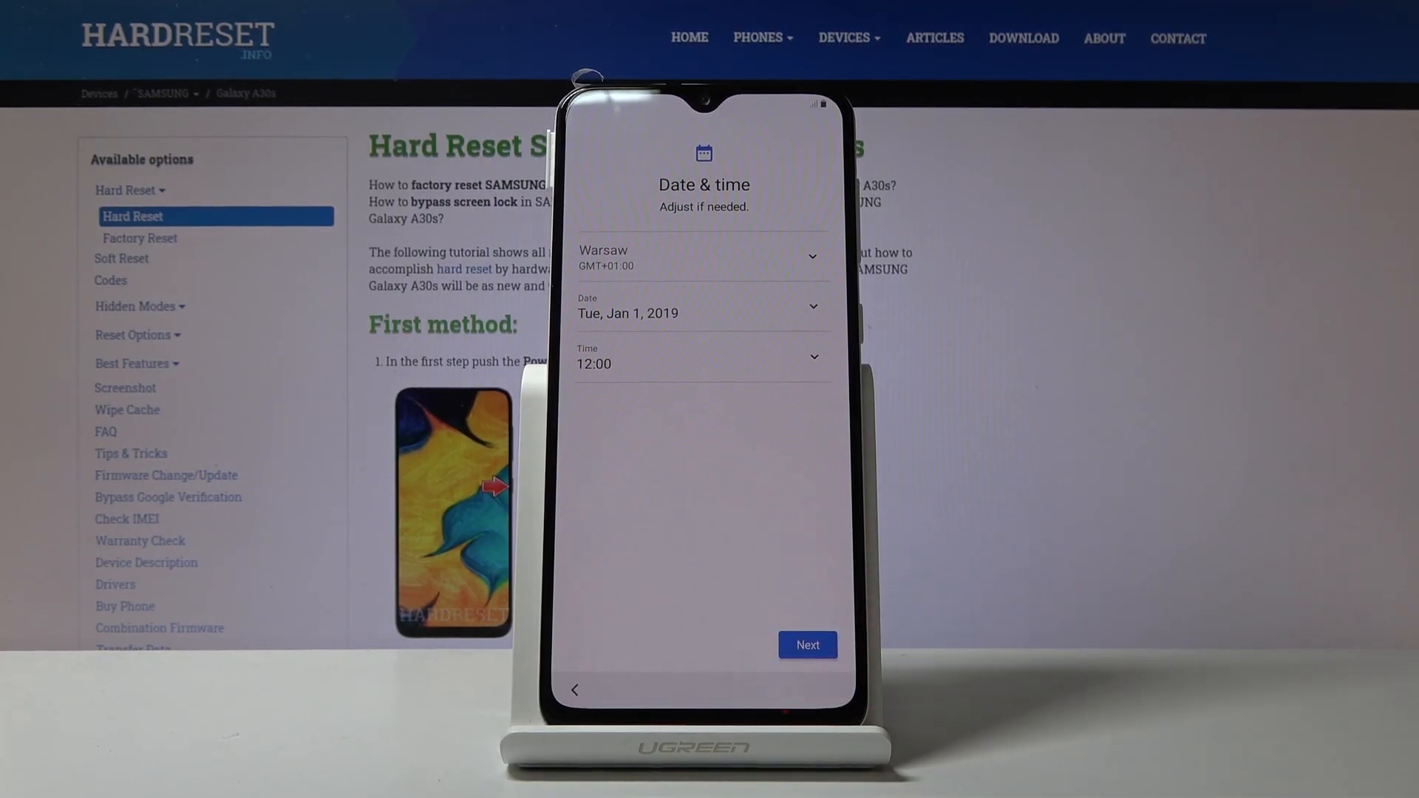
Step: Accept Google Services and skip phone protection setup with Skip anyway
left_click(806, 645)
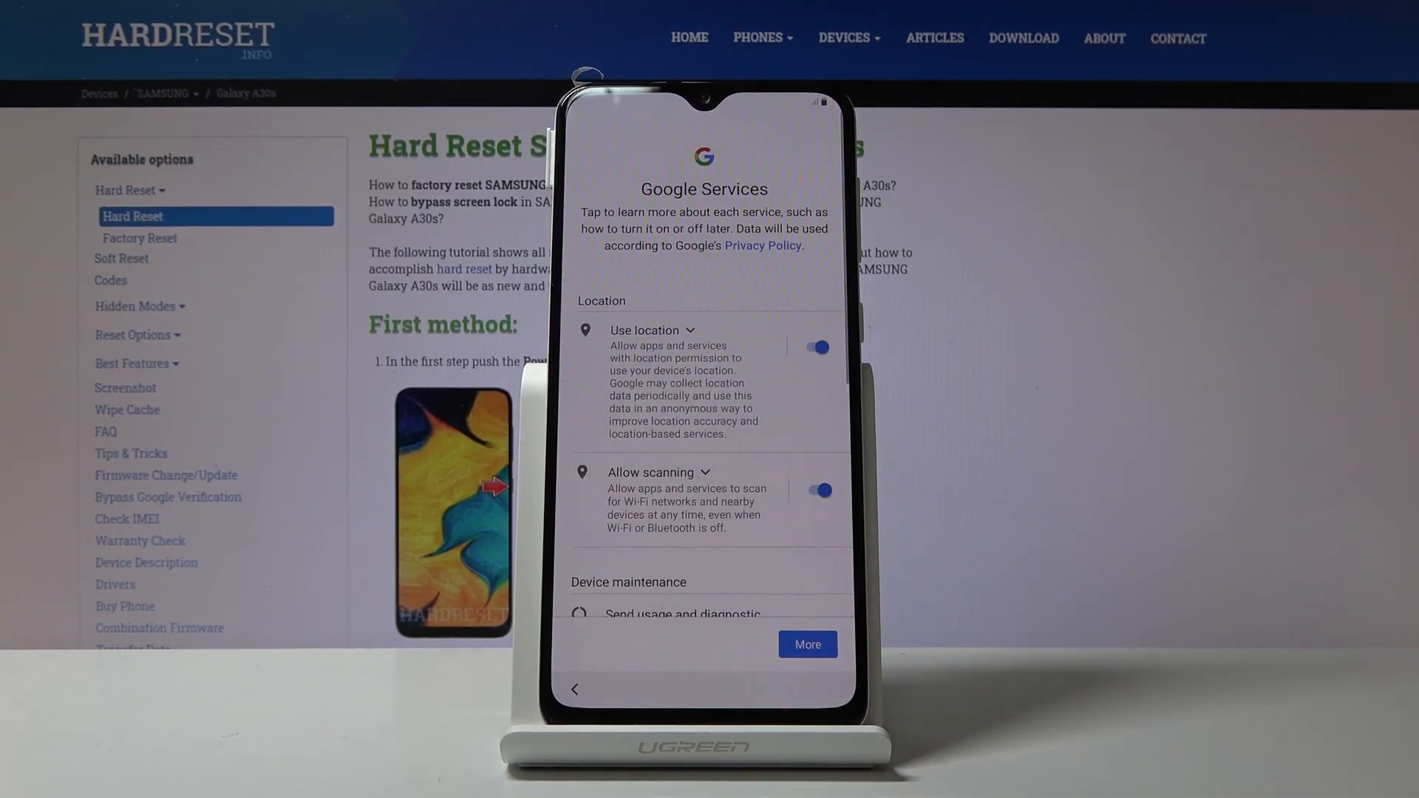
scroll("down", 3)
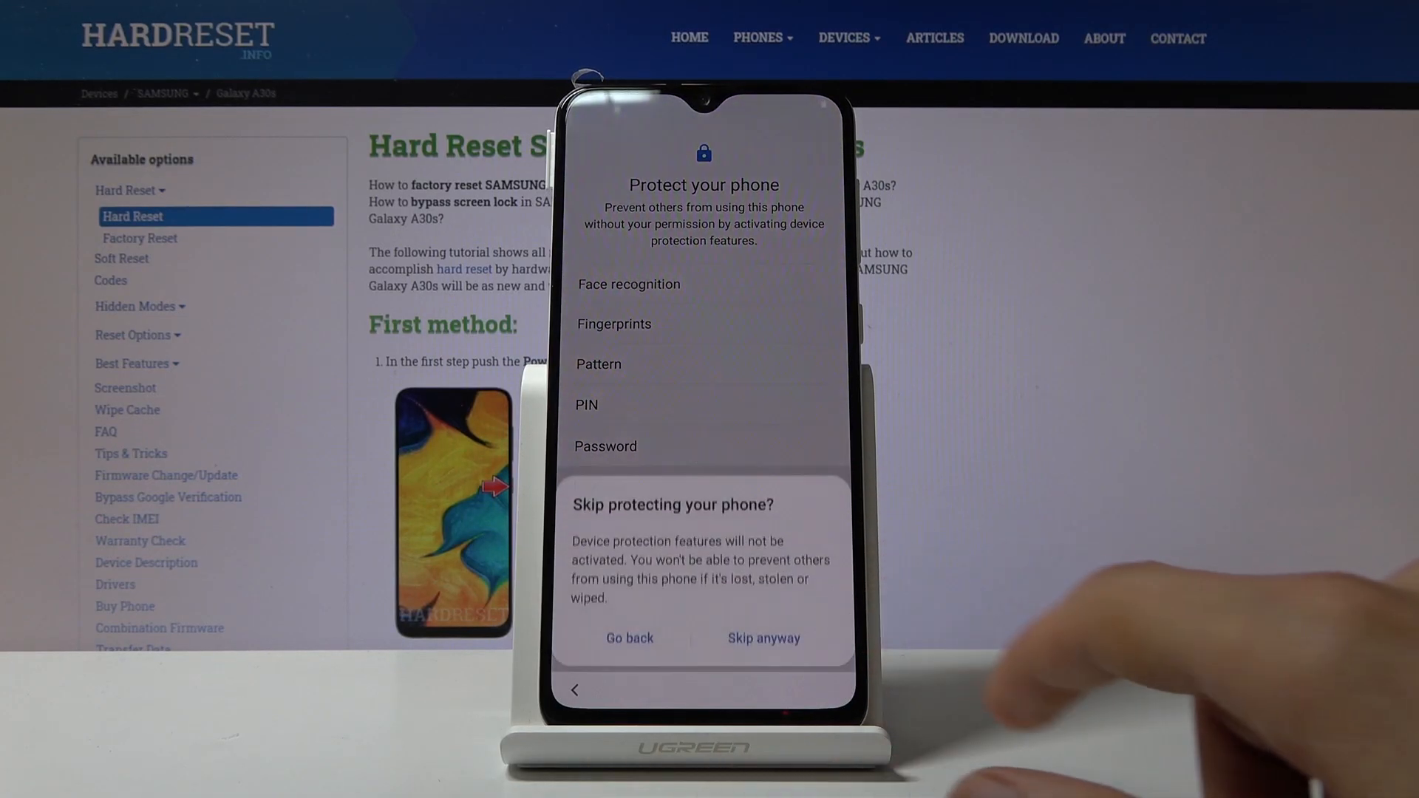
left_click(628, 637)
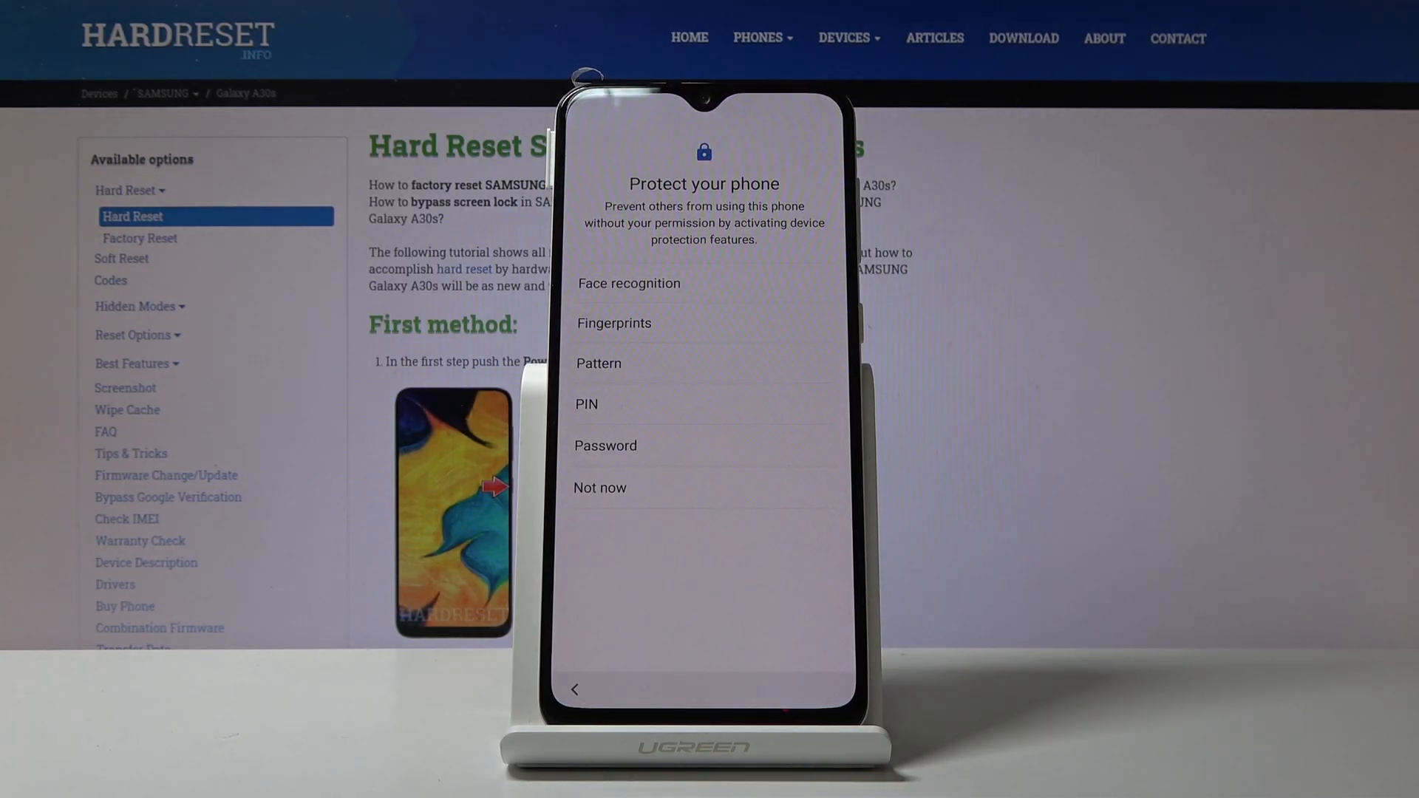